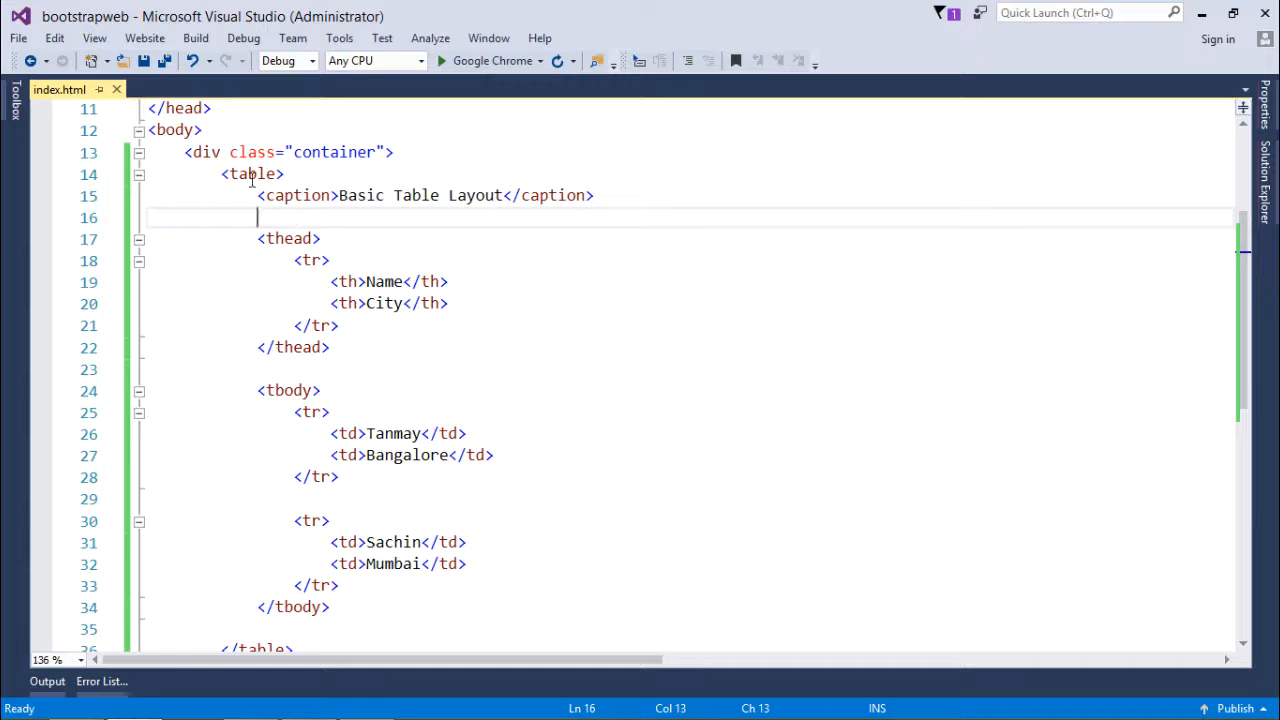
# Preview the Name/City table in Chrome and add class="table" to the table tag
pyautogui.click(248, 174)
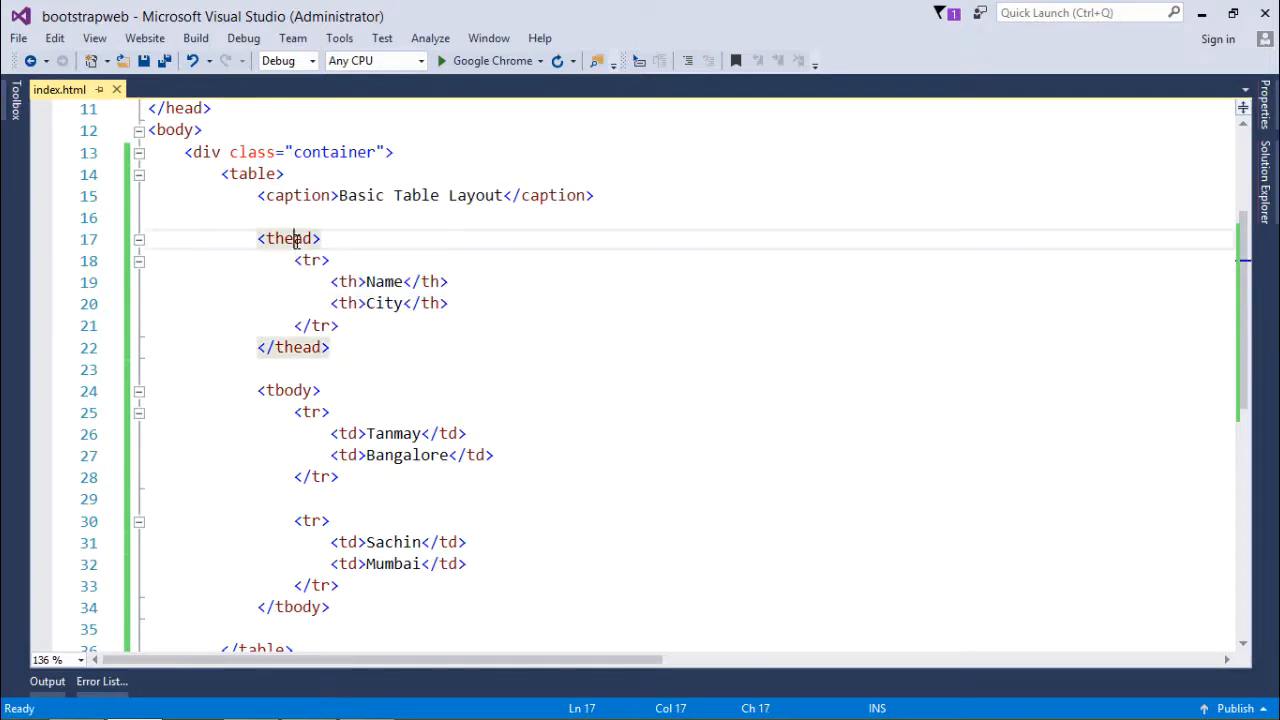
pyautogui.moveTo(407, 372)
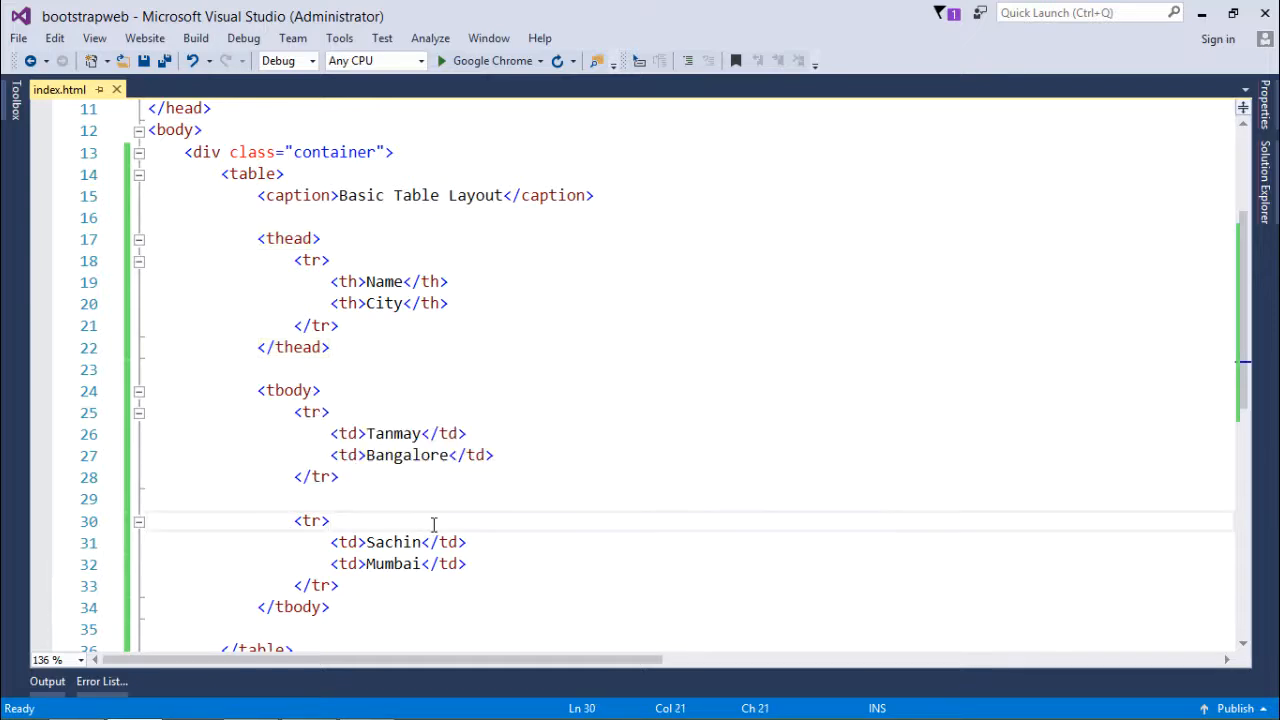
pyautogui.click(673, 585)
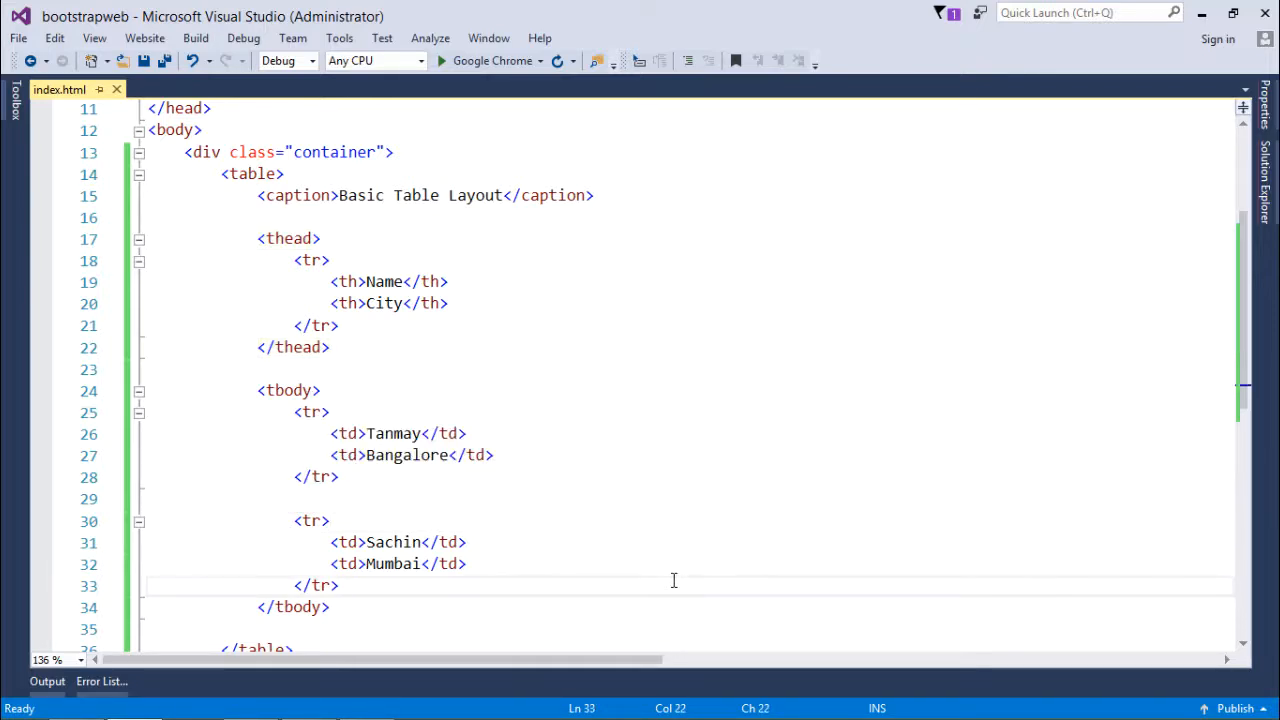
pyautogui.click(441, 61)
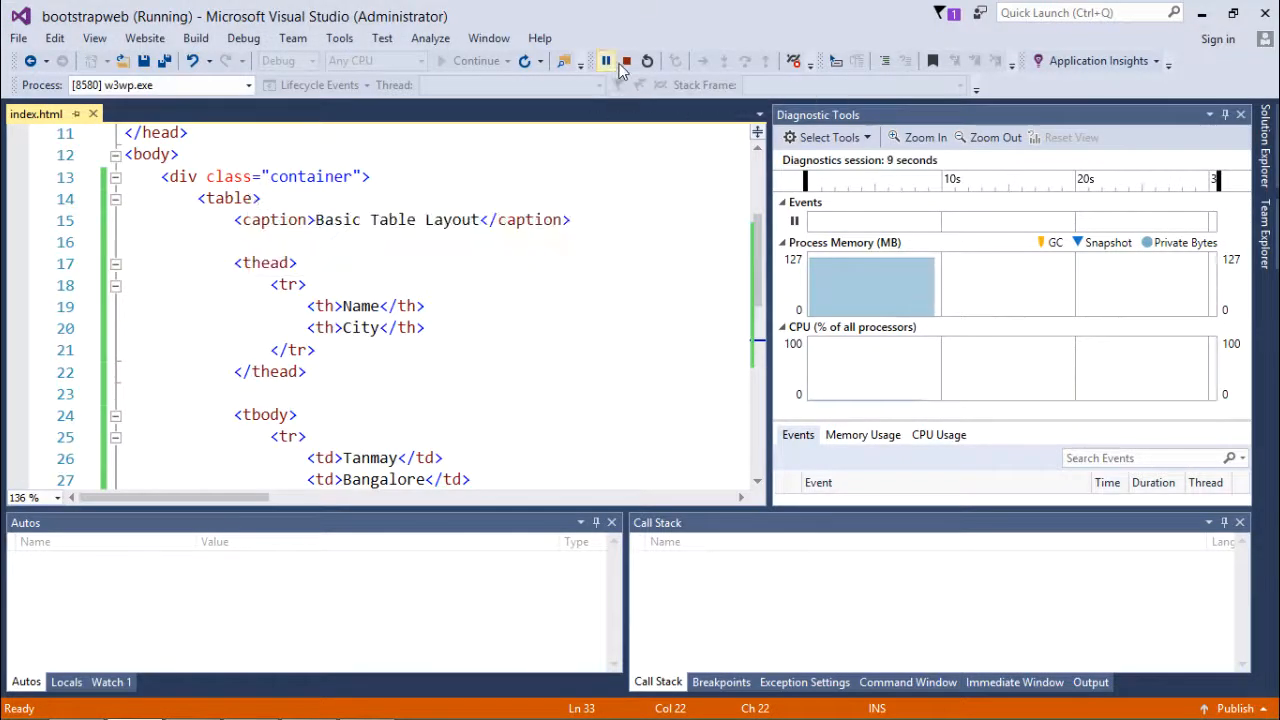
pyautogui.click(626, 61)
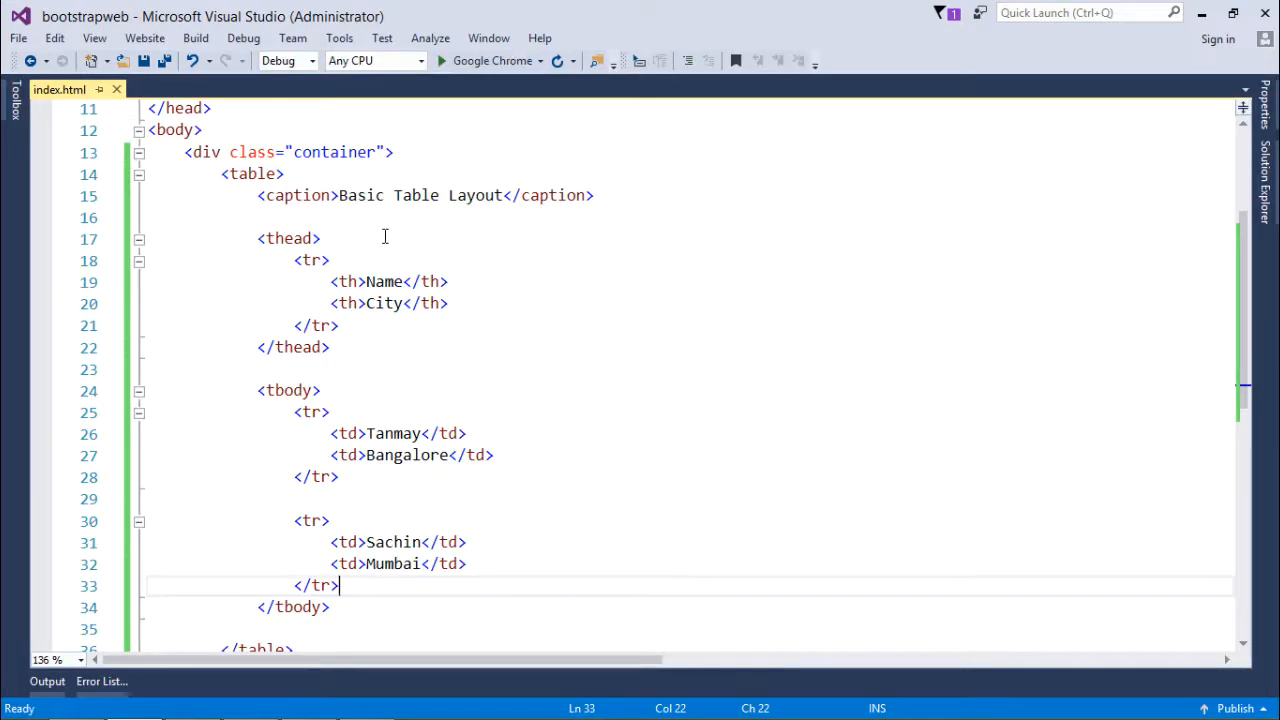
pyautogui.moveTo(277, 170)
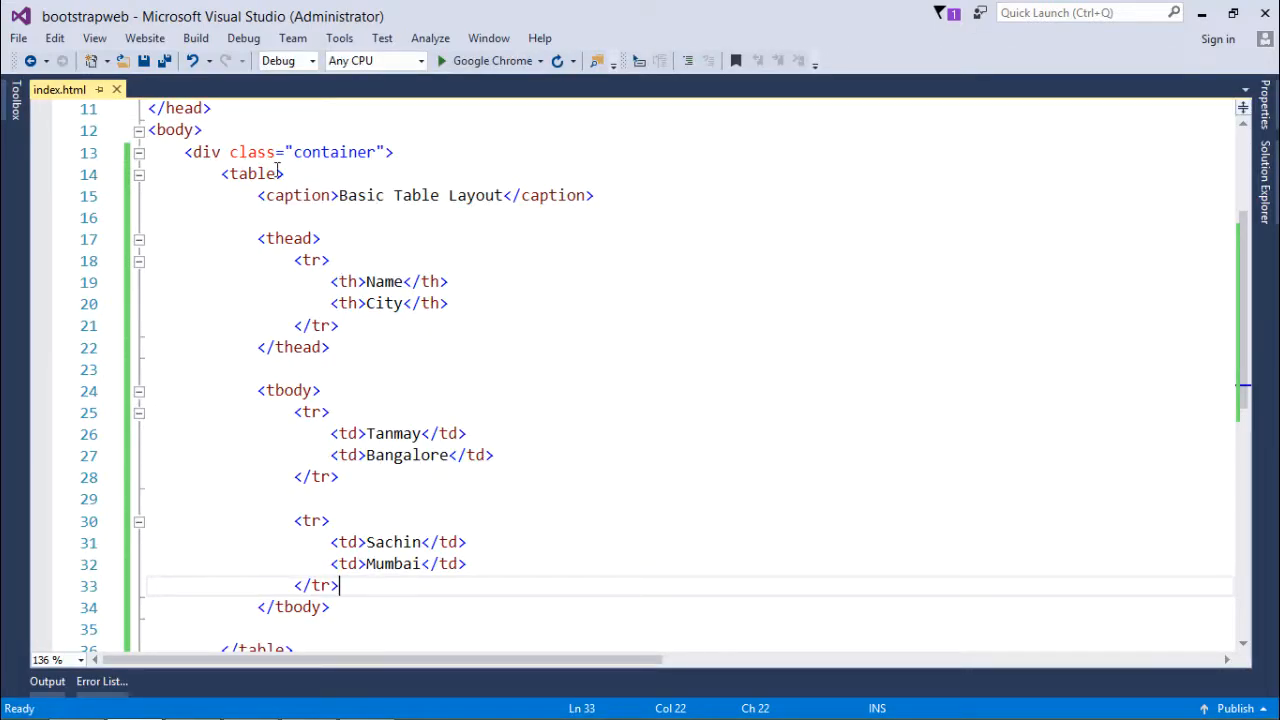
pyautogui.write('cl')
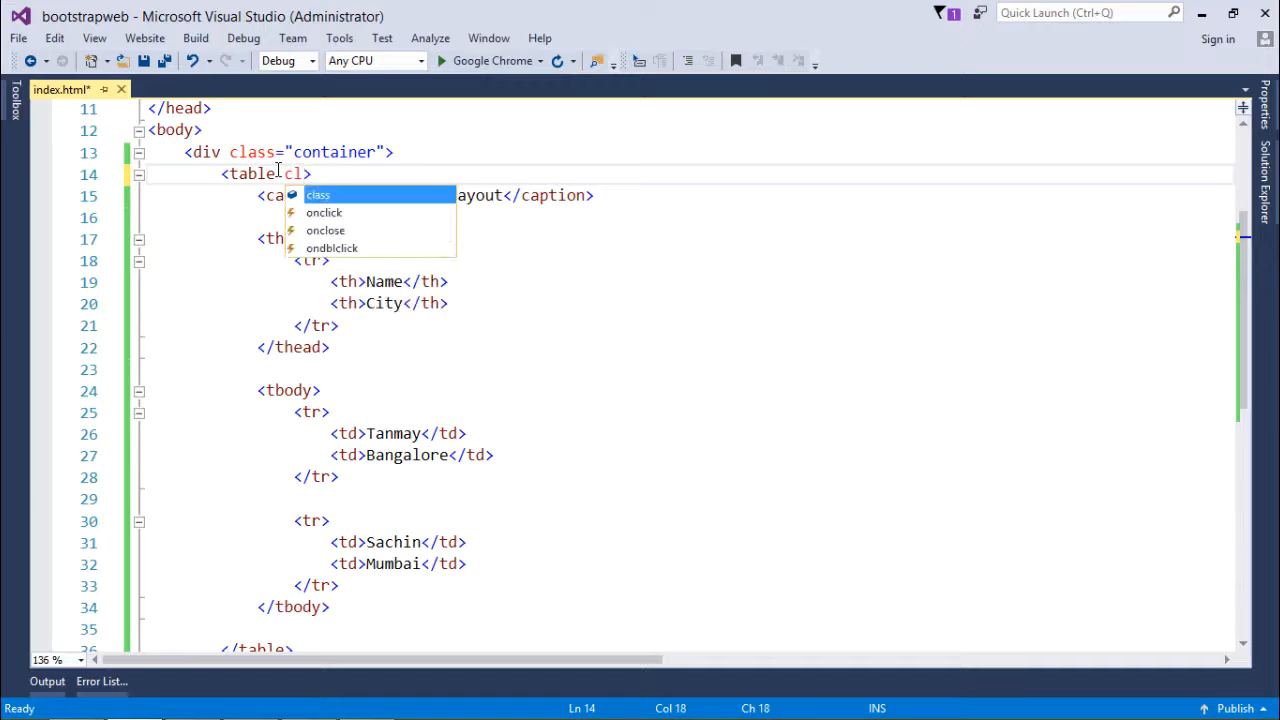
pyautogui.write('class="tab')
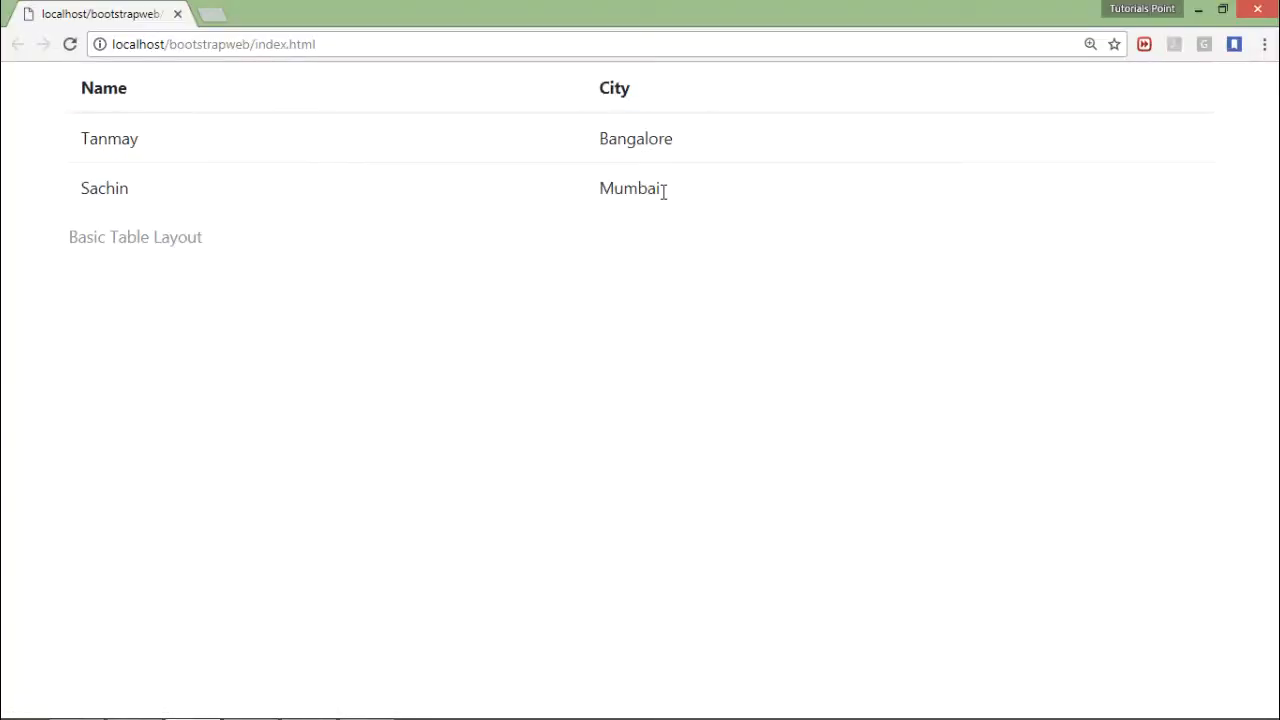
pyautogui.moveTo(590, 251)
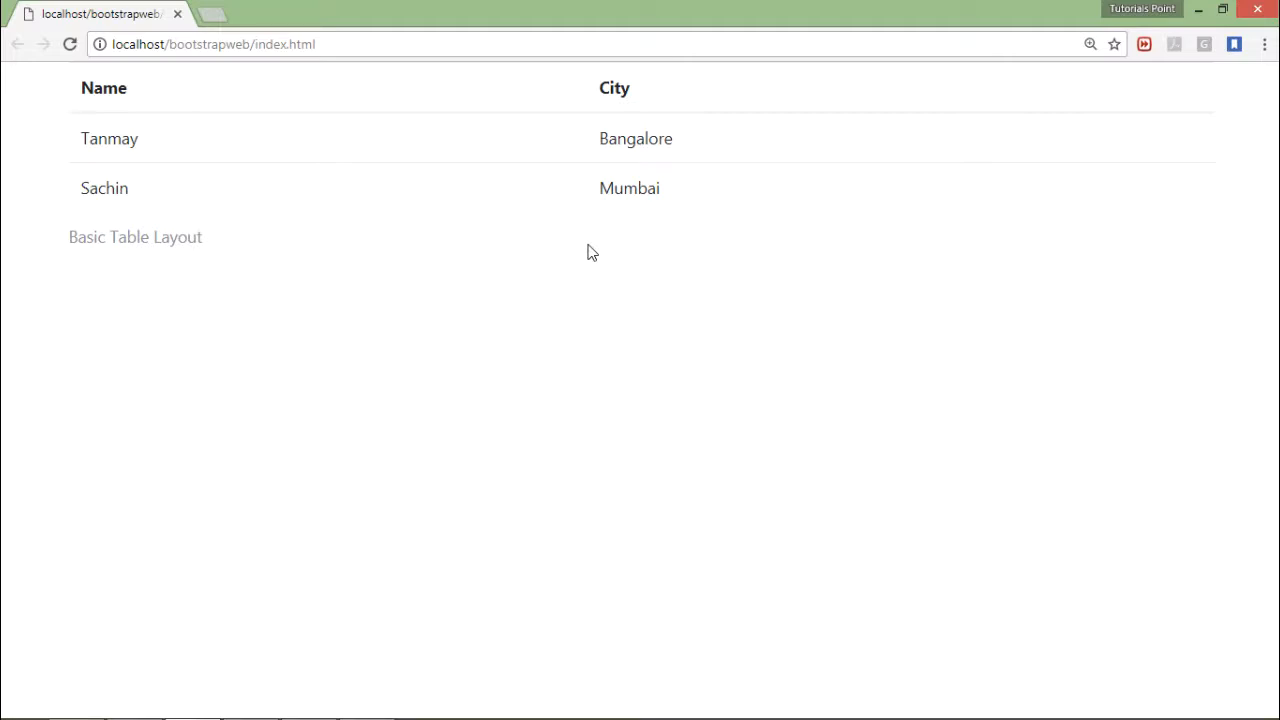
pyautogui.moveTo(279, 145)
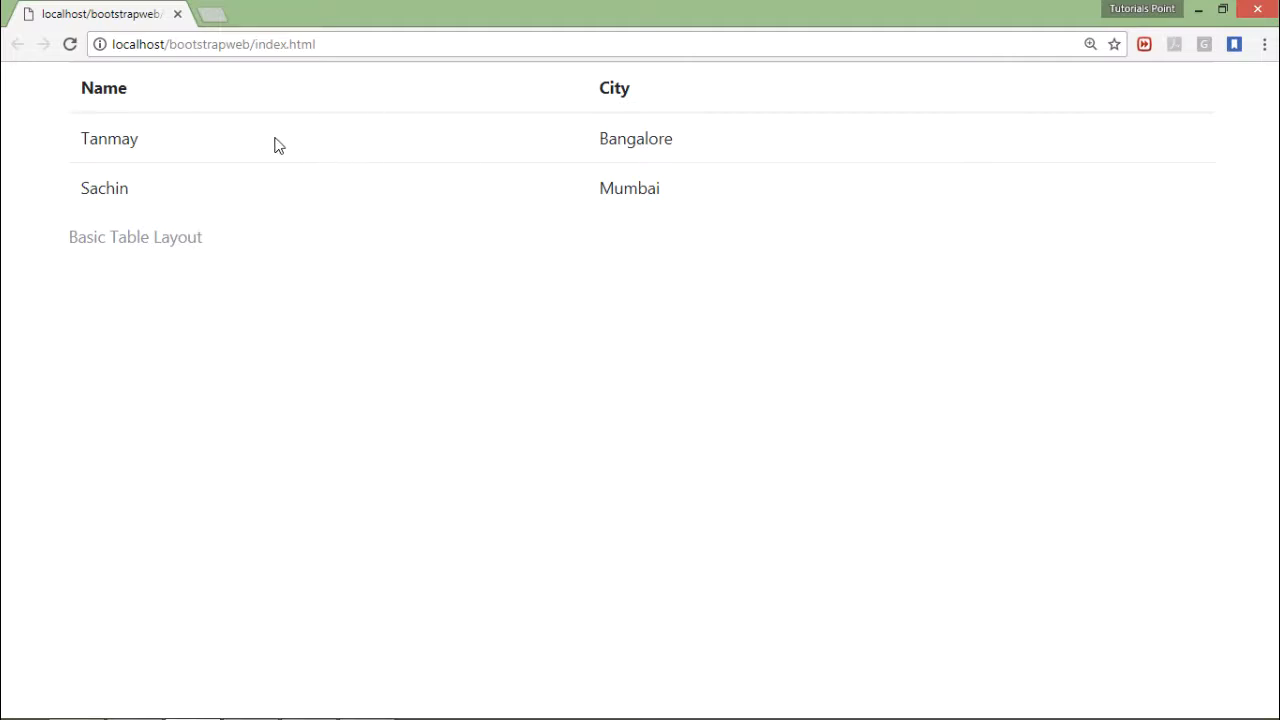
pyautogui.moveTo(179, 139)
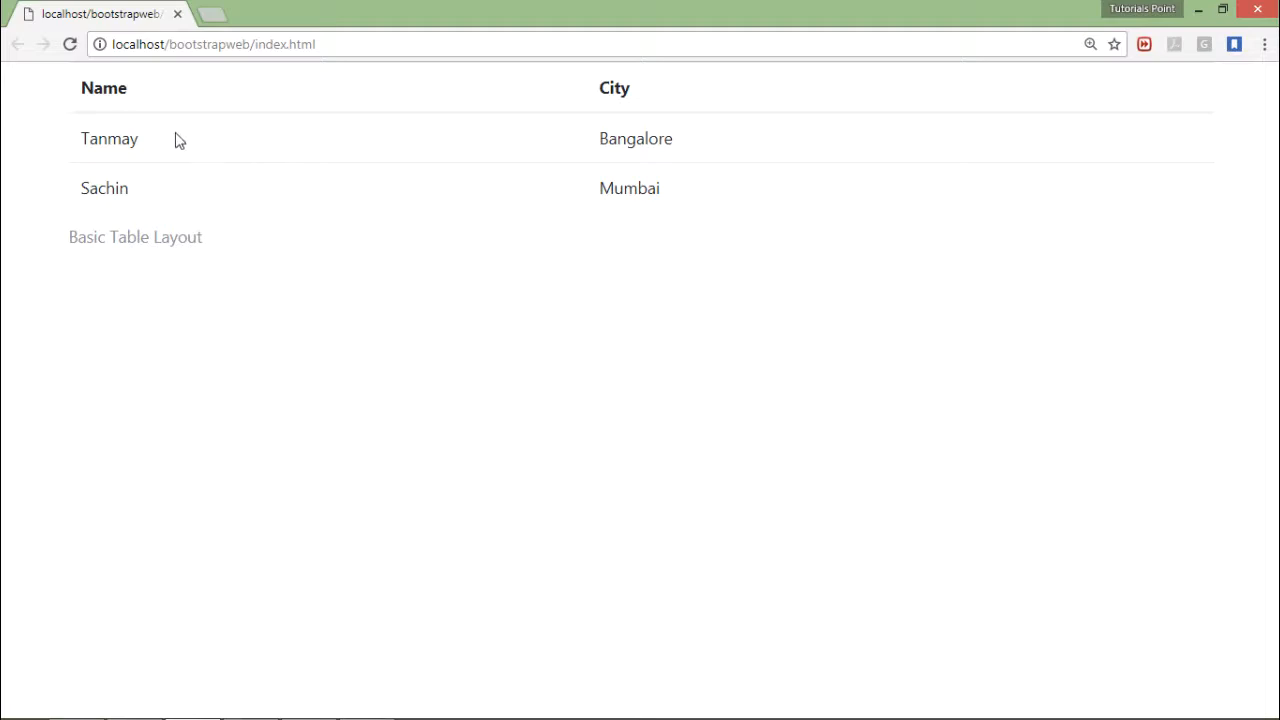
pyautogui.moveTo(785, 198)
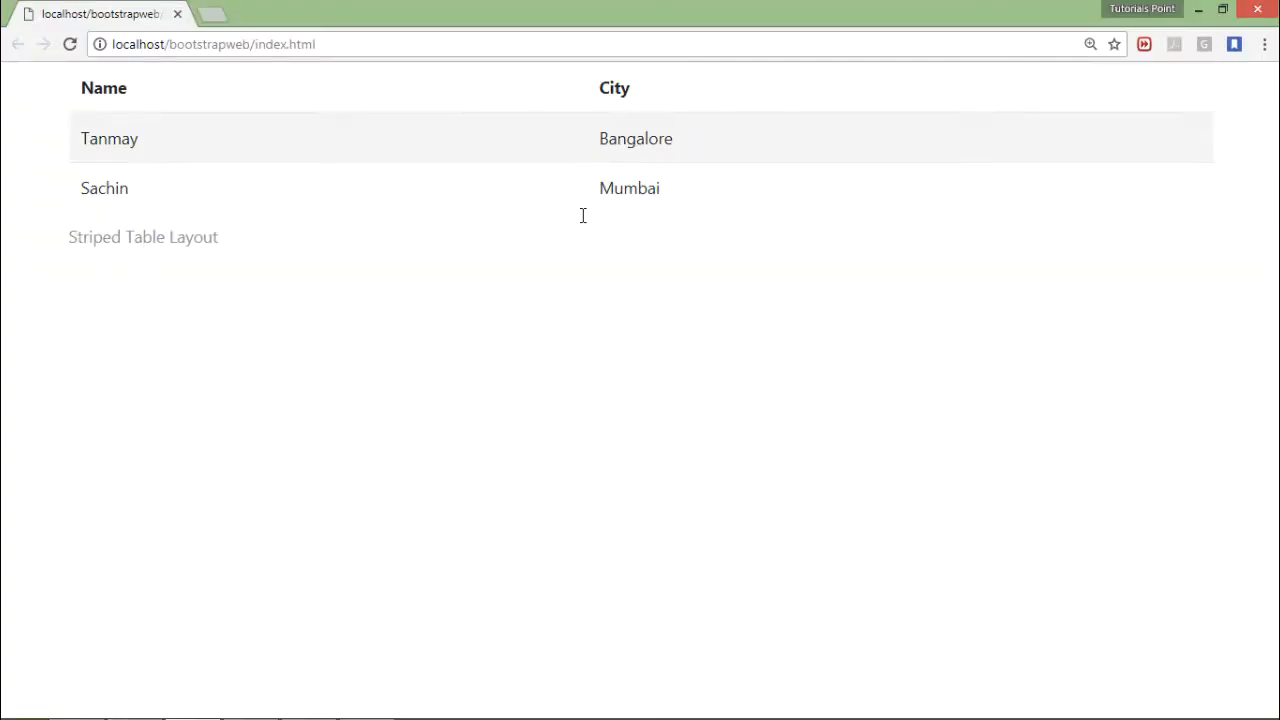
pyautogui.moveTo(647, 147)
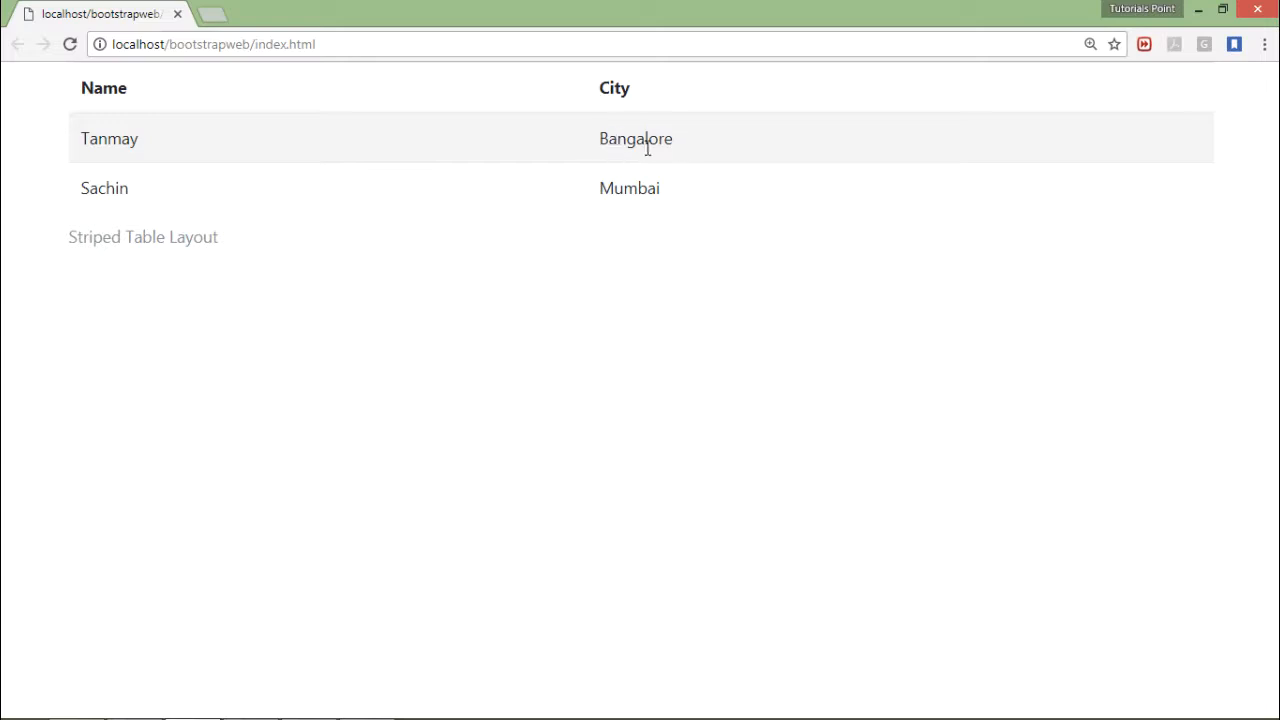
pyautogui.moveTo(399, 184)
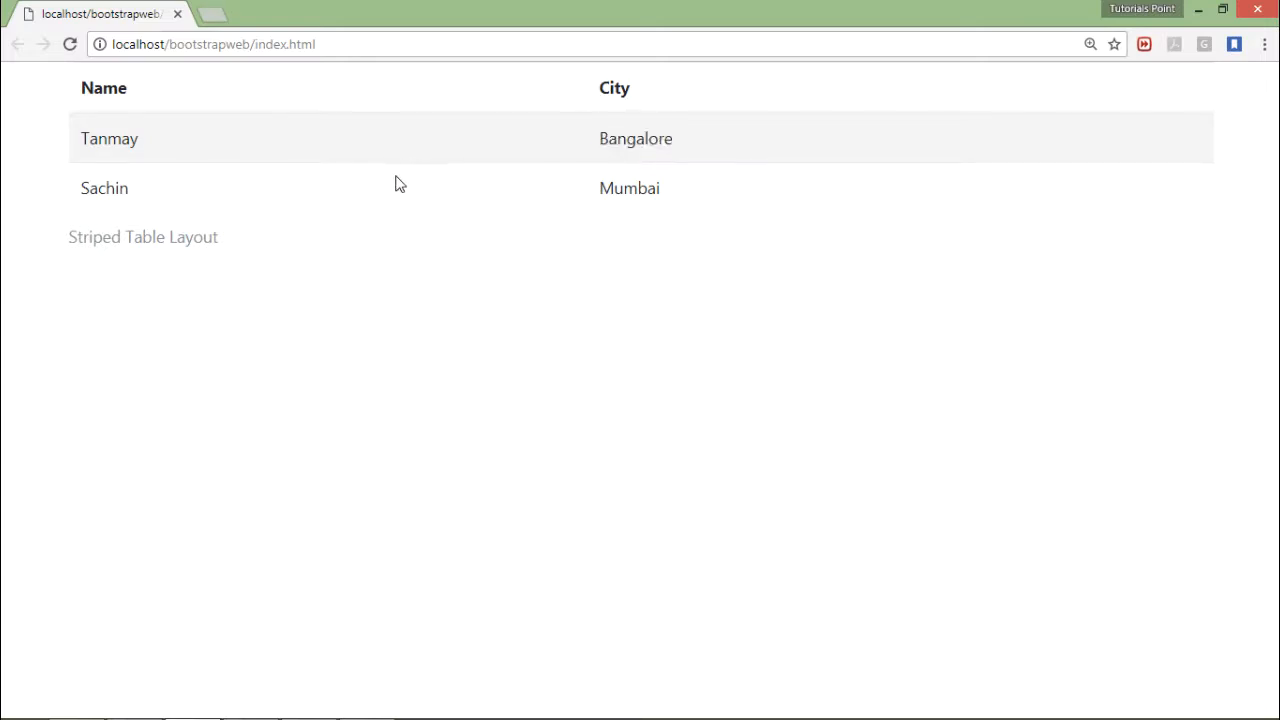
pyautogui.moveTo(407, 271)
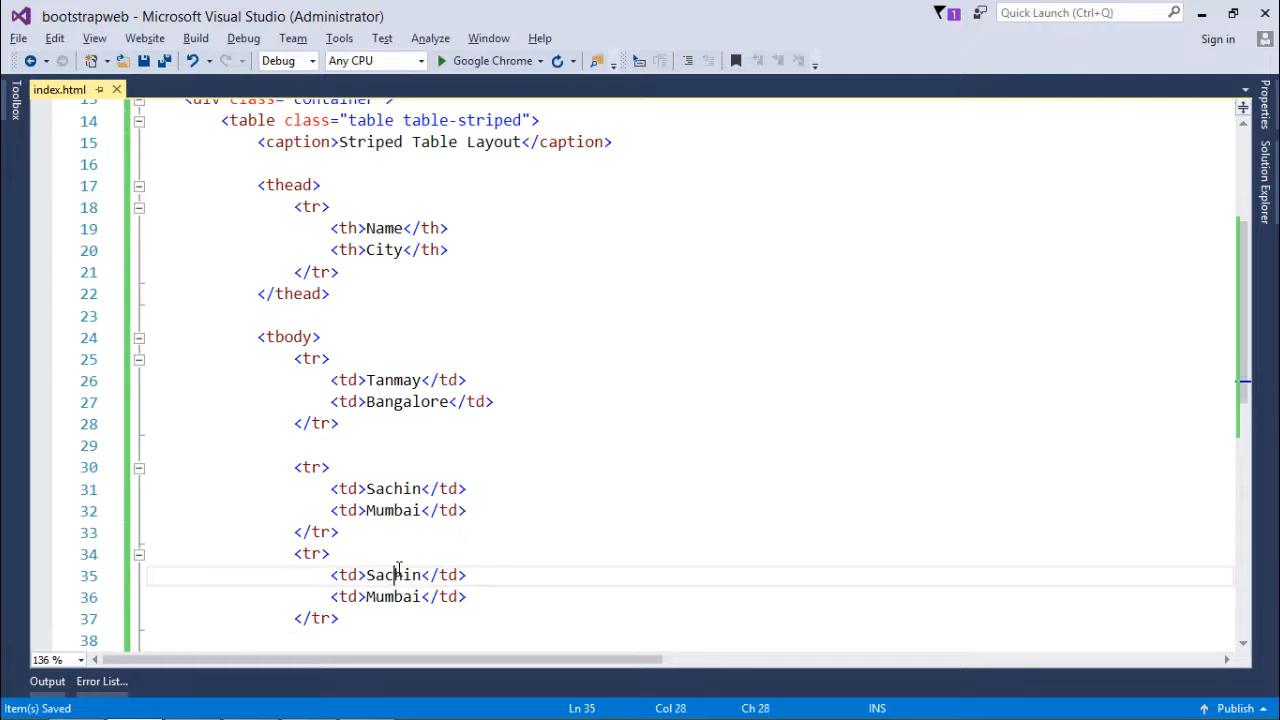
# Change the duplicated row's name cell to Anadi
pyautogui.write('Anani')
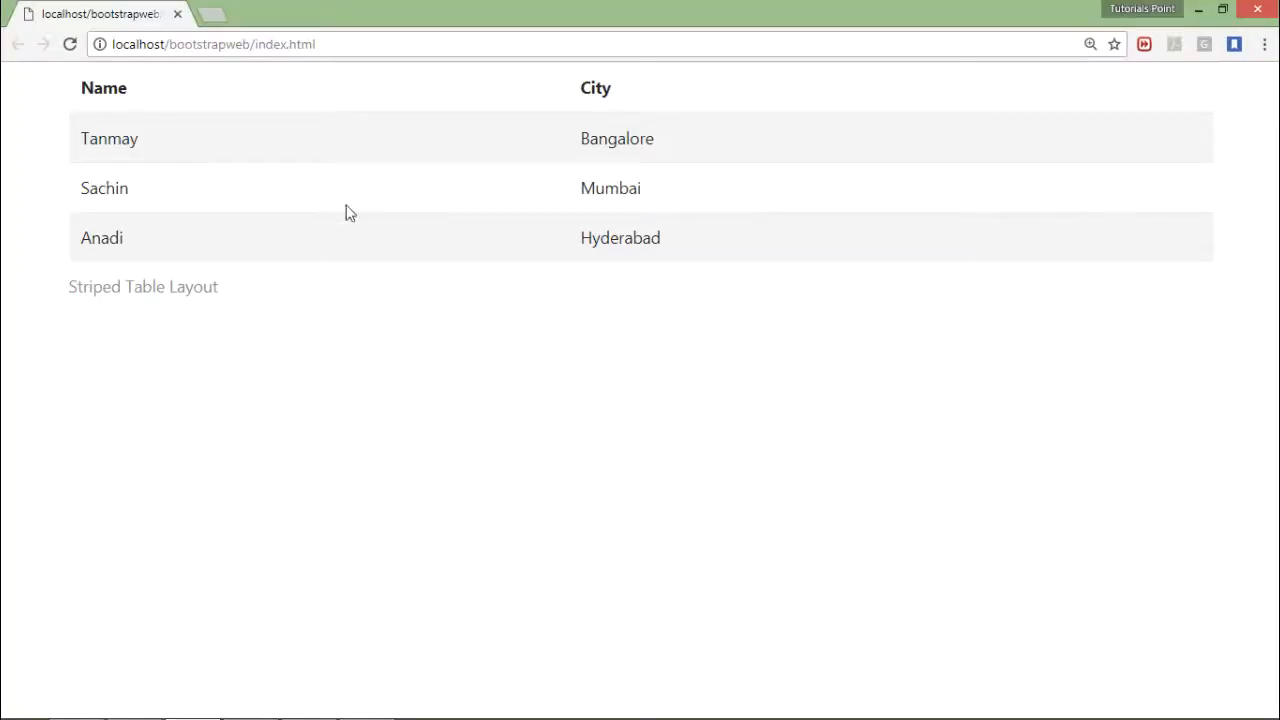
pyautogui.moveTo(365, 133)
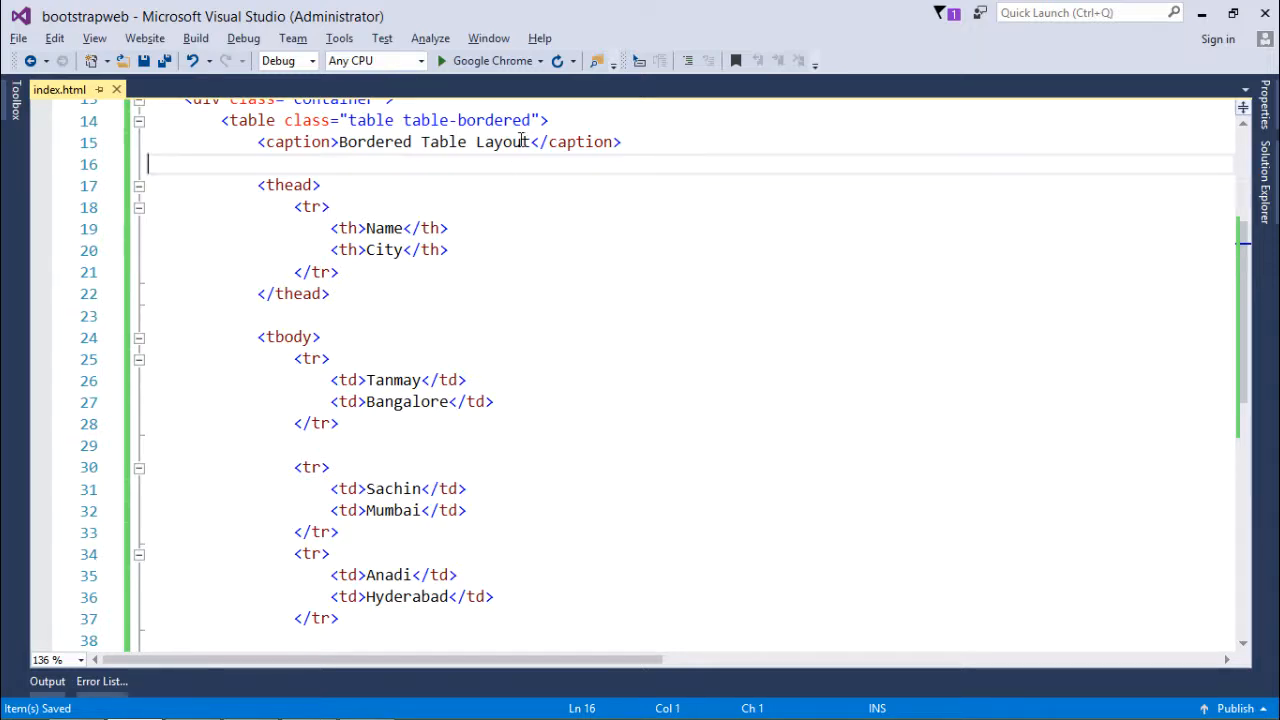
pyautogui.moveTo(490, 61)
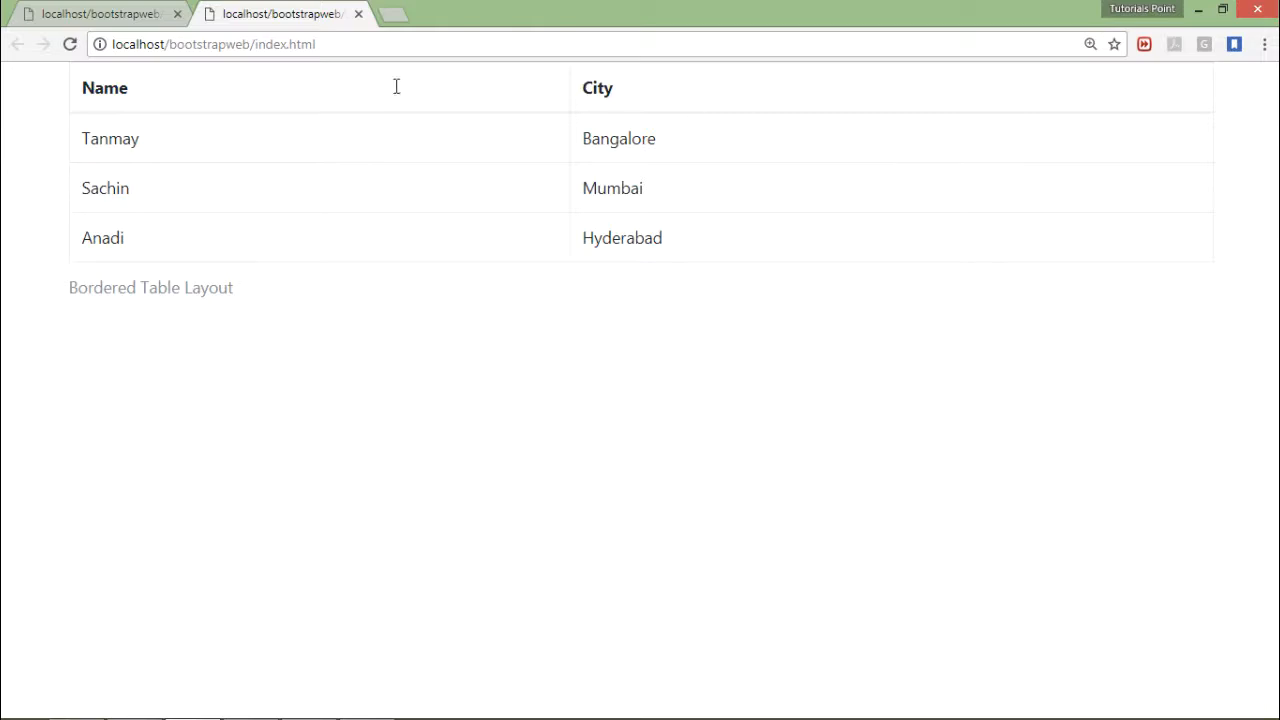
# Append table-bordered after table-striped in the table's class attribute
pyautogui.click(358, 13)
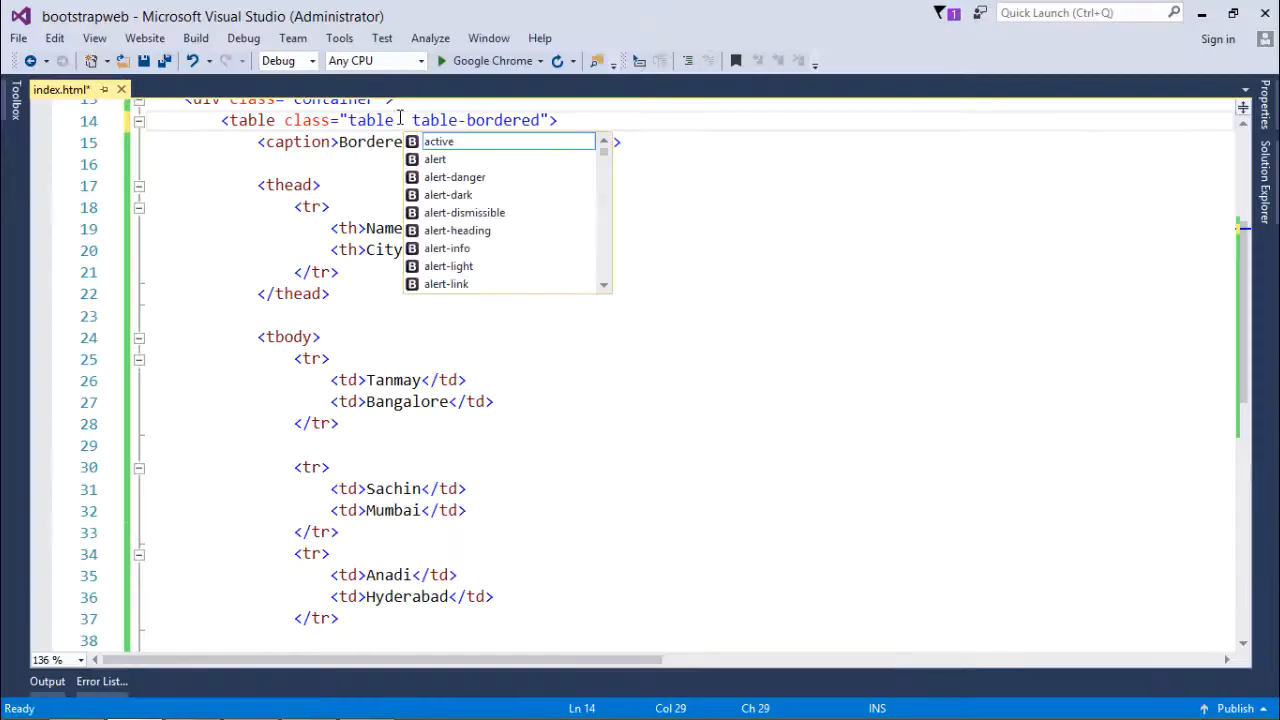
pyautogui.write('table-striped')
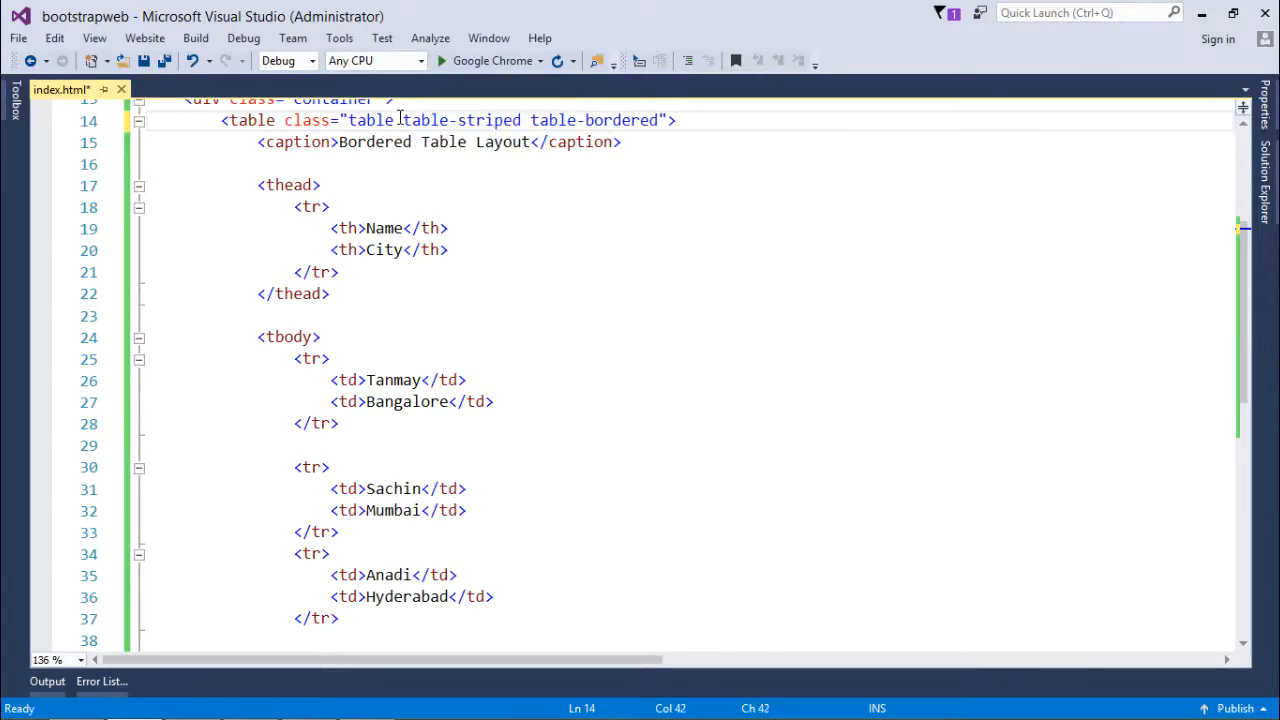
pyautogui.scroll(-3)
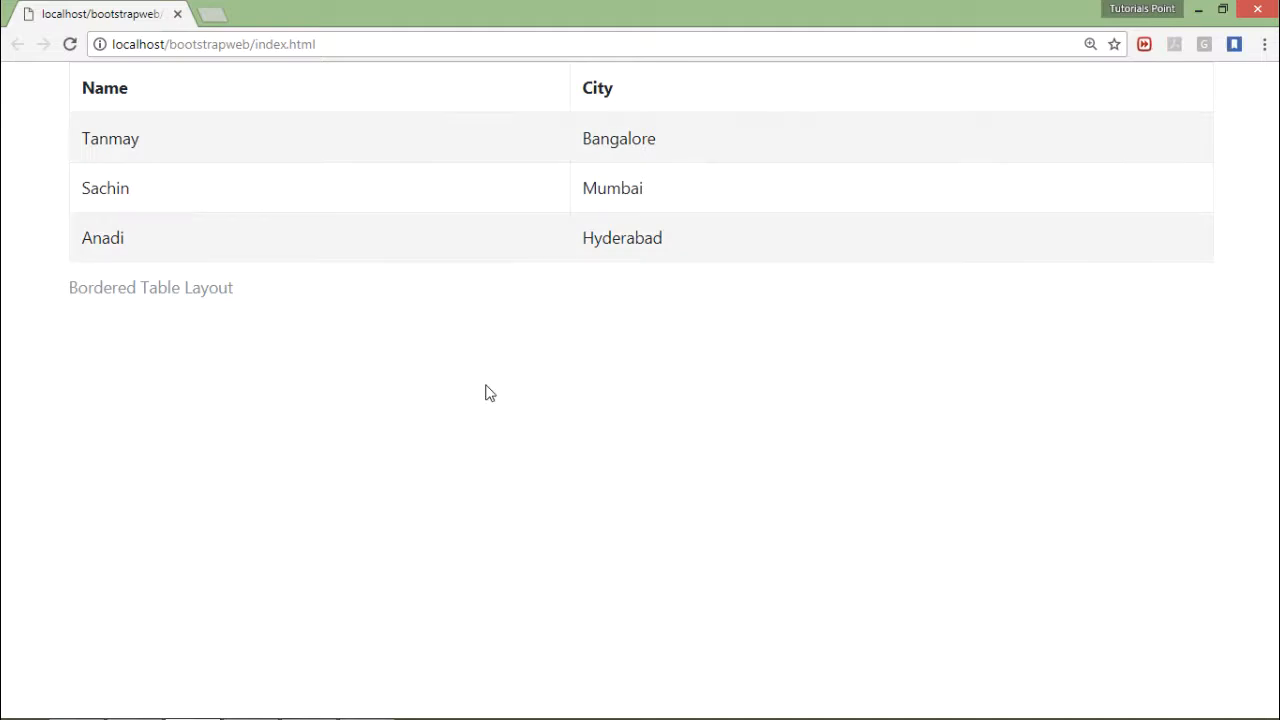
pyautogui.moveTo(320, 147)
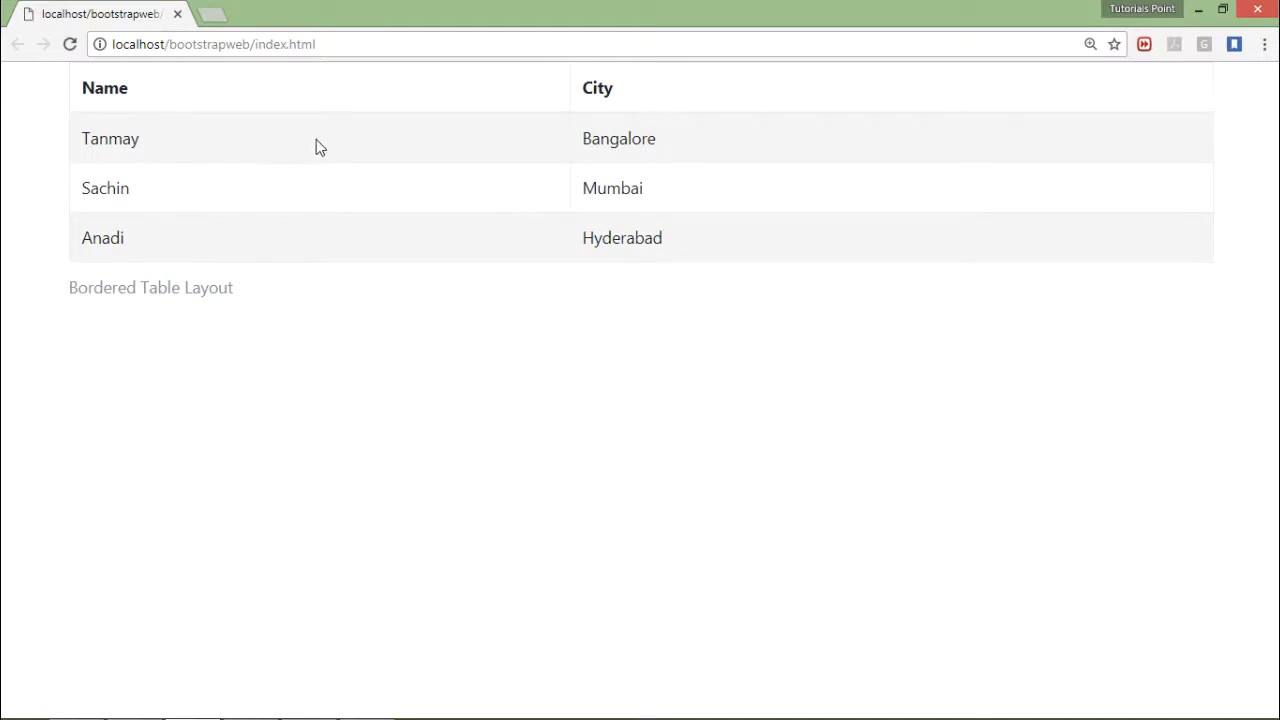
pyautogui.moveTo(331, 197)
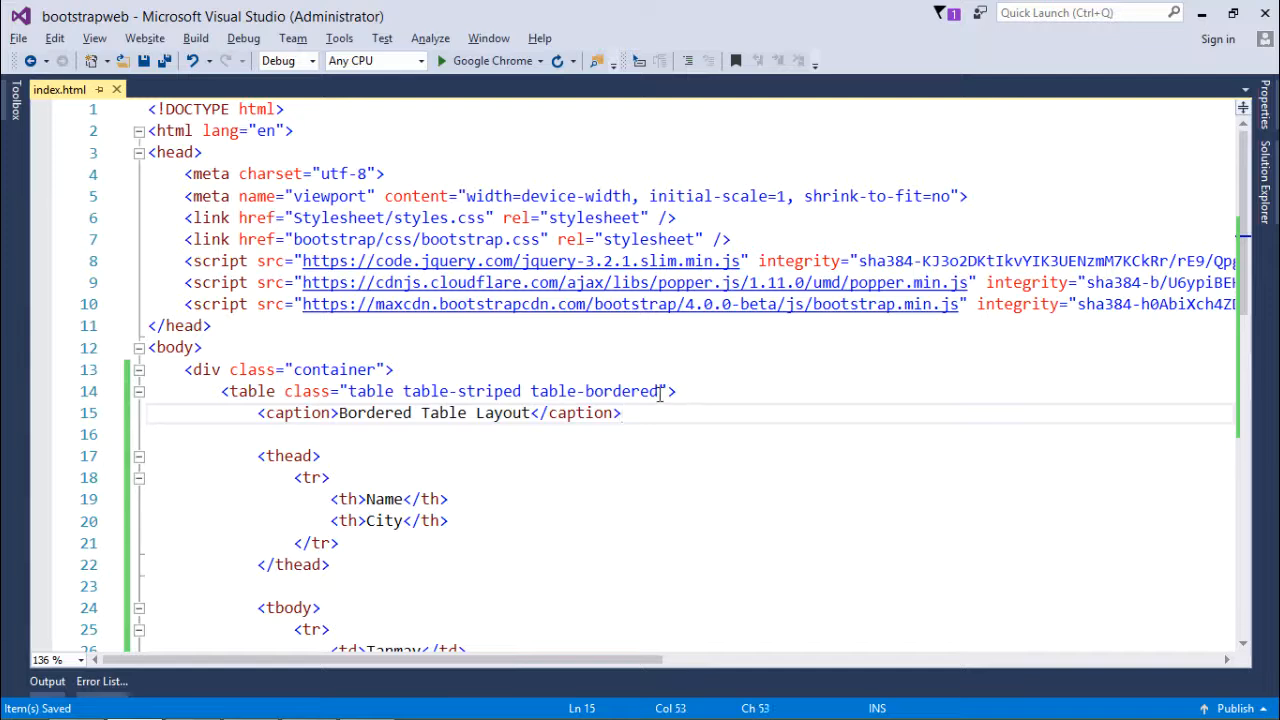
# Replace table-bordered with table-hover in the table's class list
pyautogui.click(658, 391)
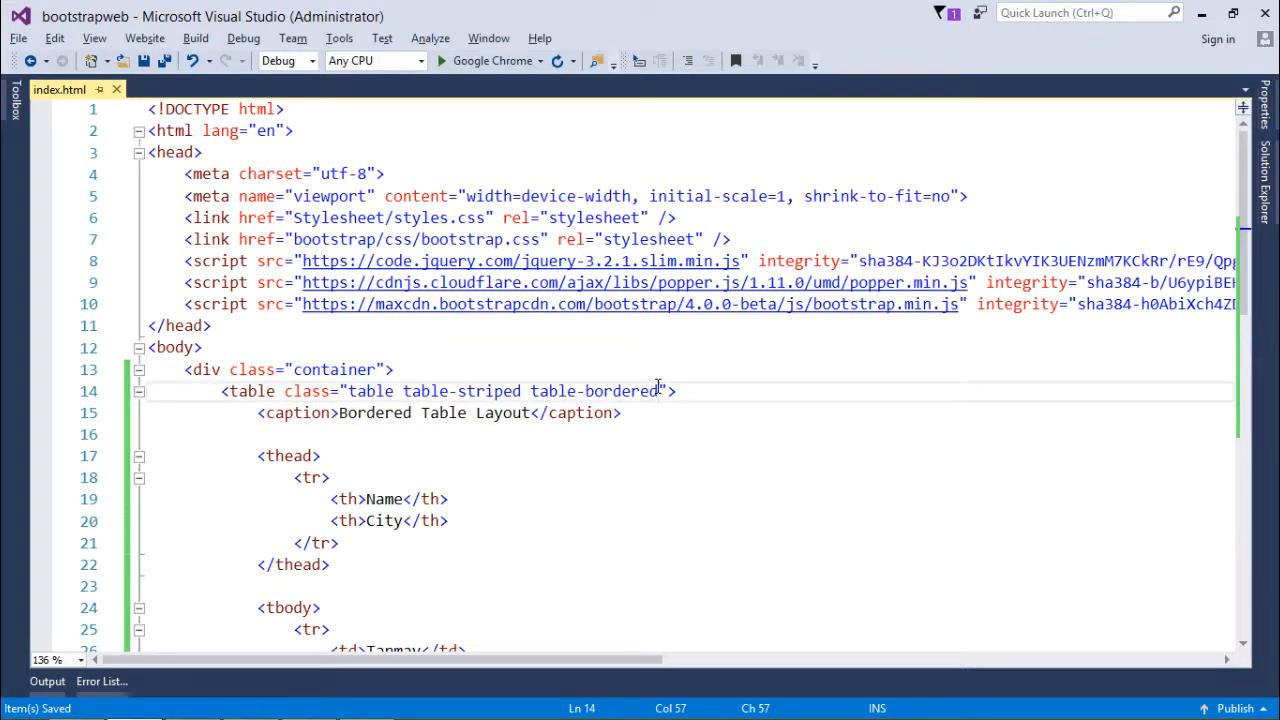
pyautogui.press('BackSpace')
pyautogui.write('h')
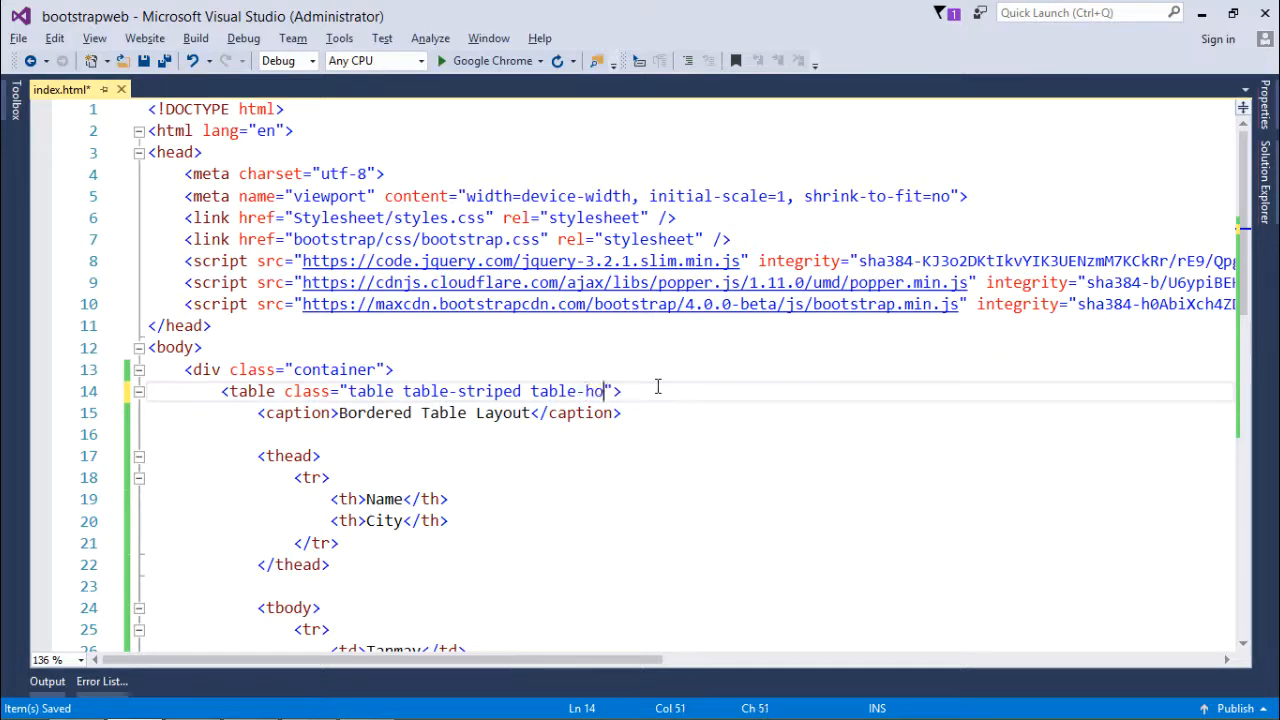
pyautogui.write('ver')
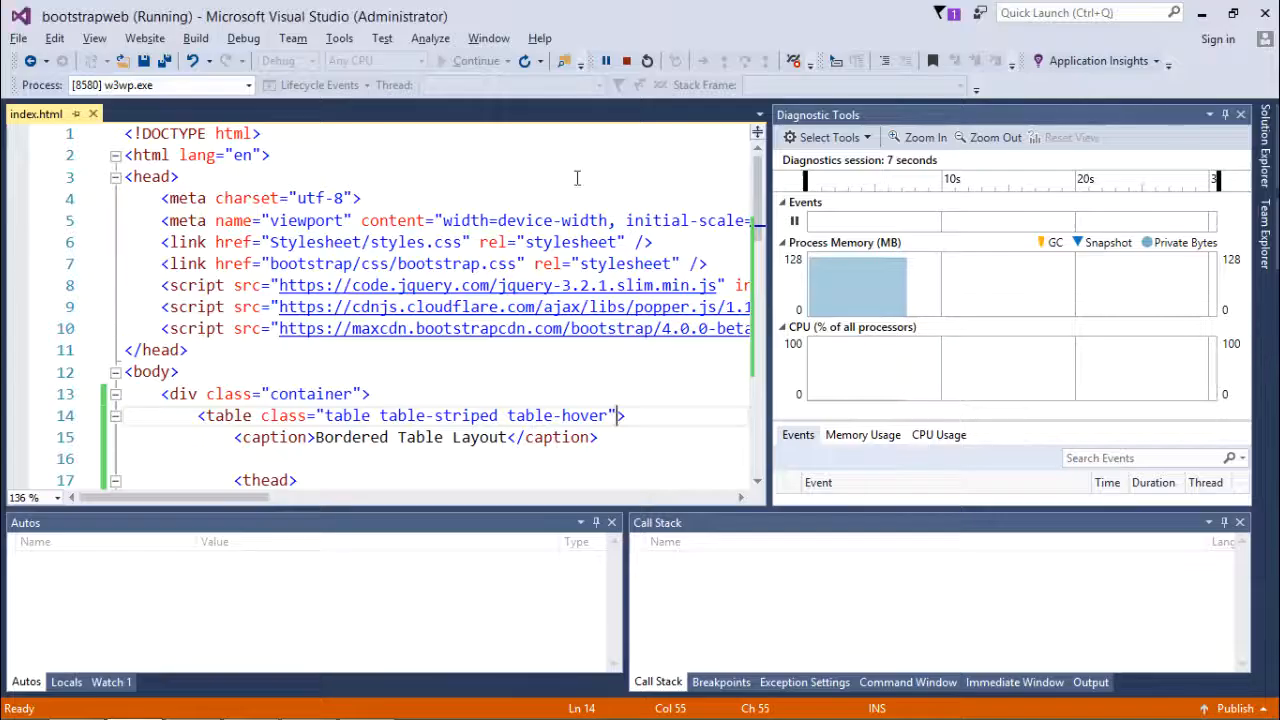
# Replace table-striped with table-bordered so the table is bordered, not striped
pyautogui.click(627, 61)
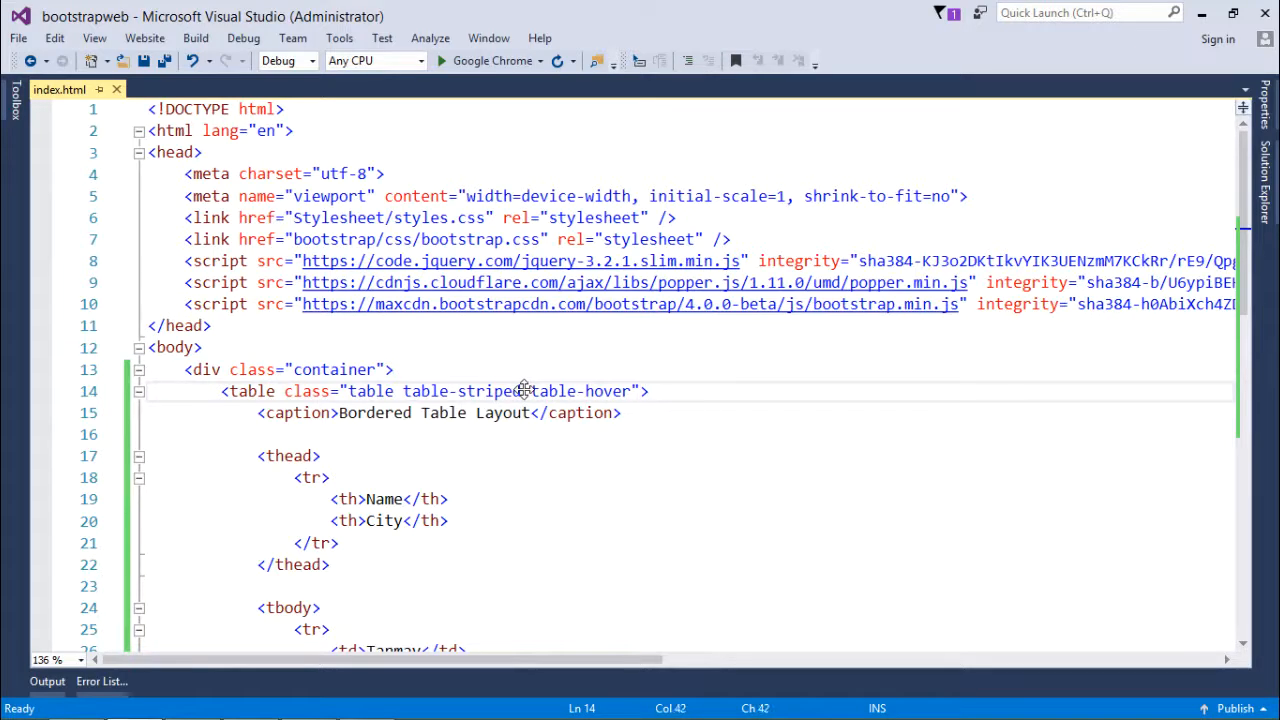
pyautogui.press('BackSpace')
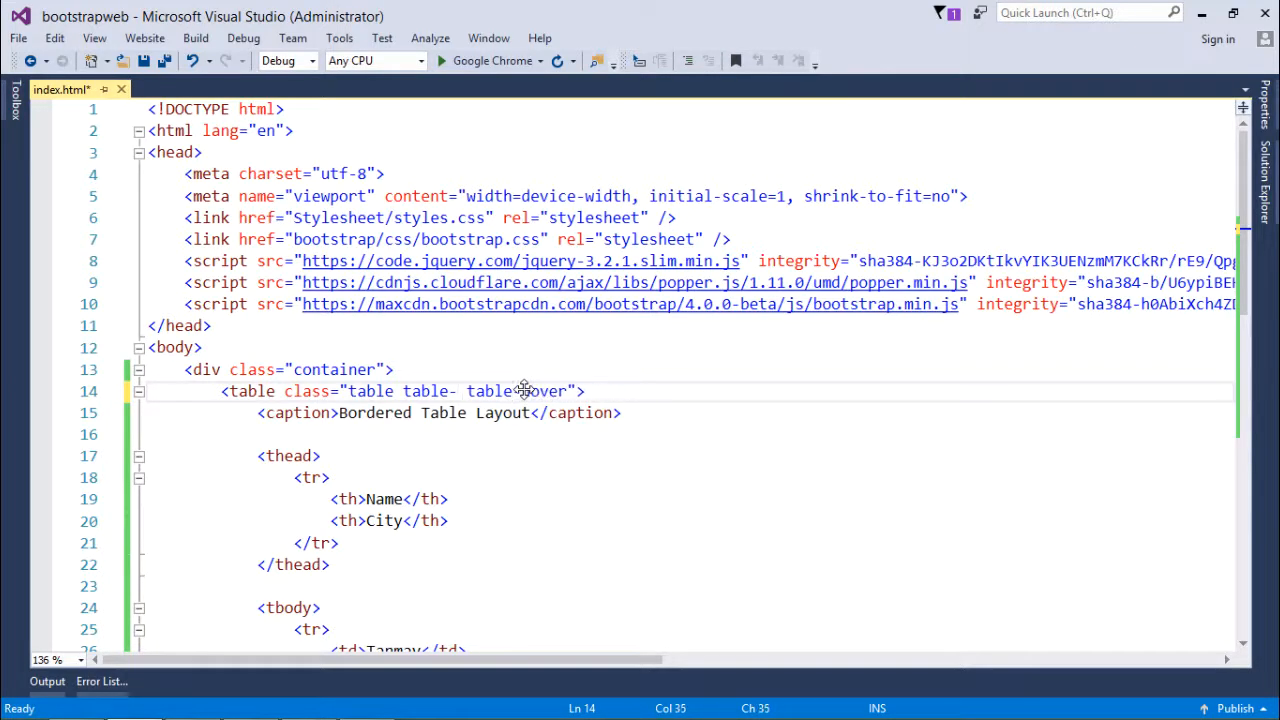
pyautogui.write('bore')
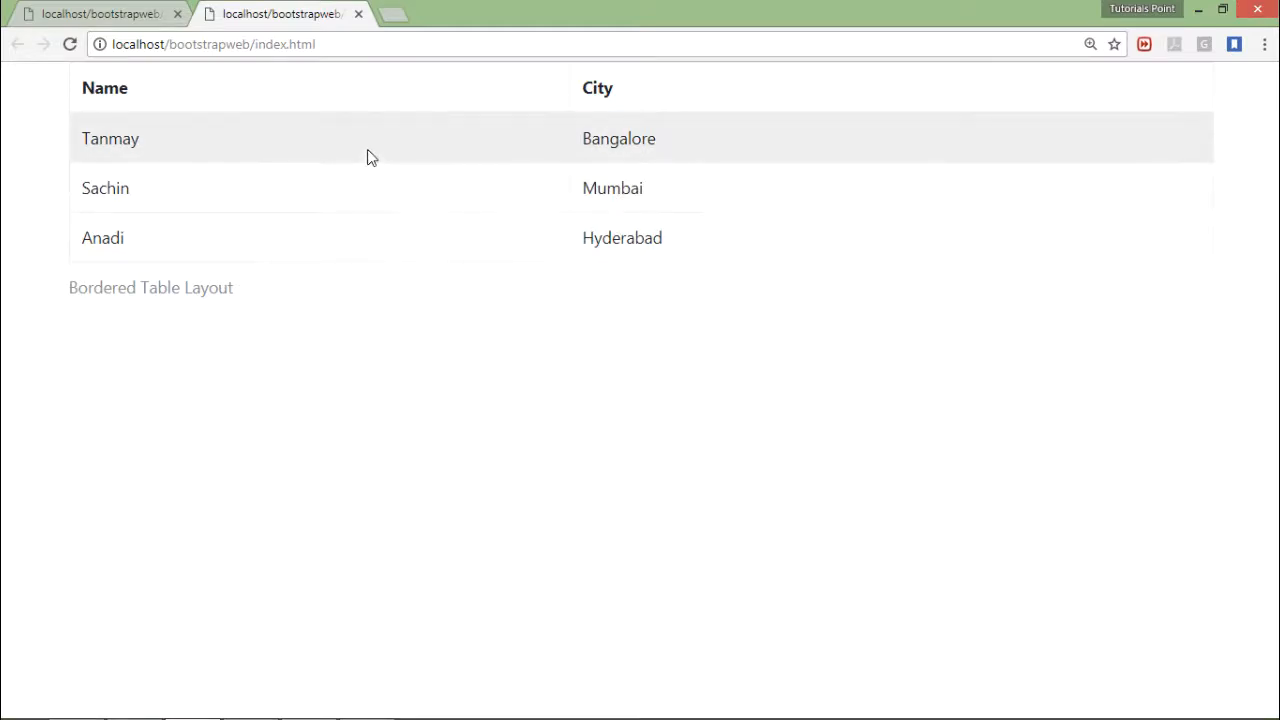
pyautogui.moveTo(379, 145)
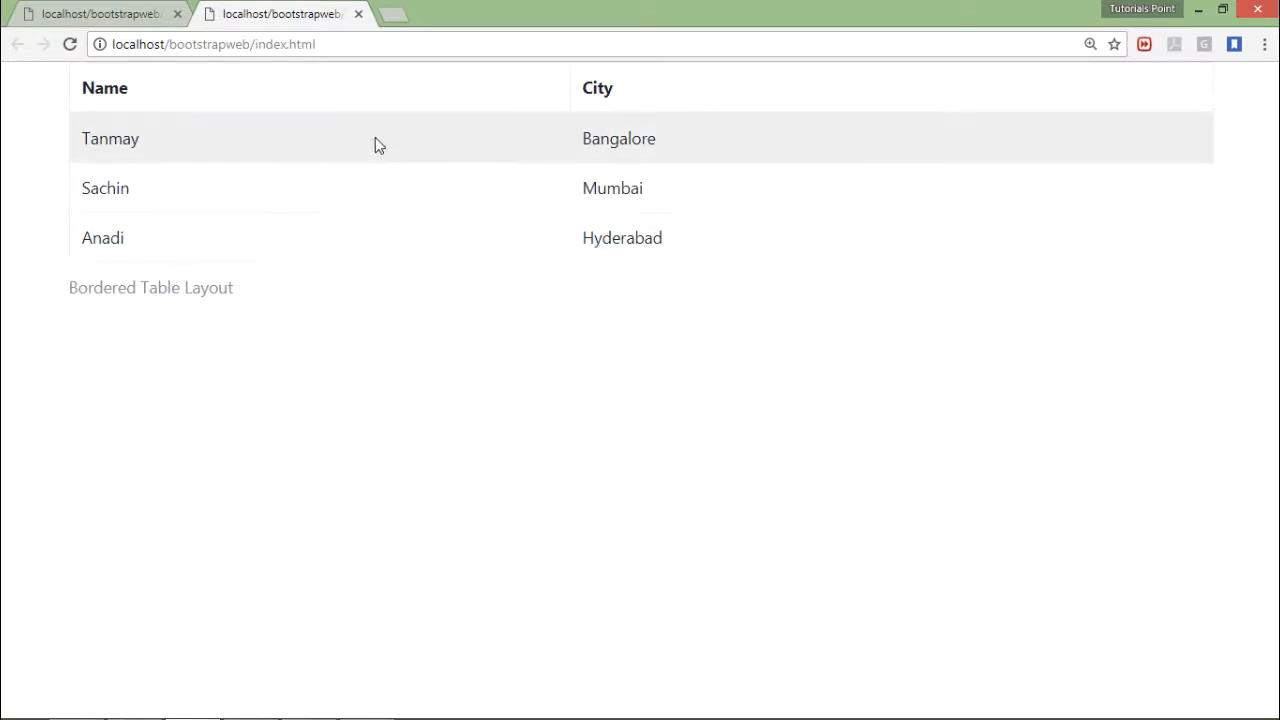
pyautogui.moveTo(398, 294)
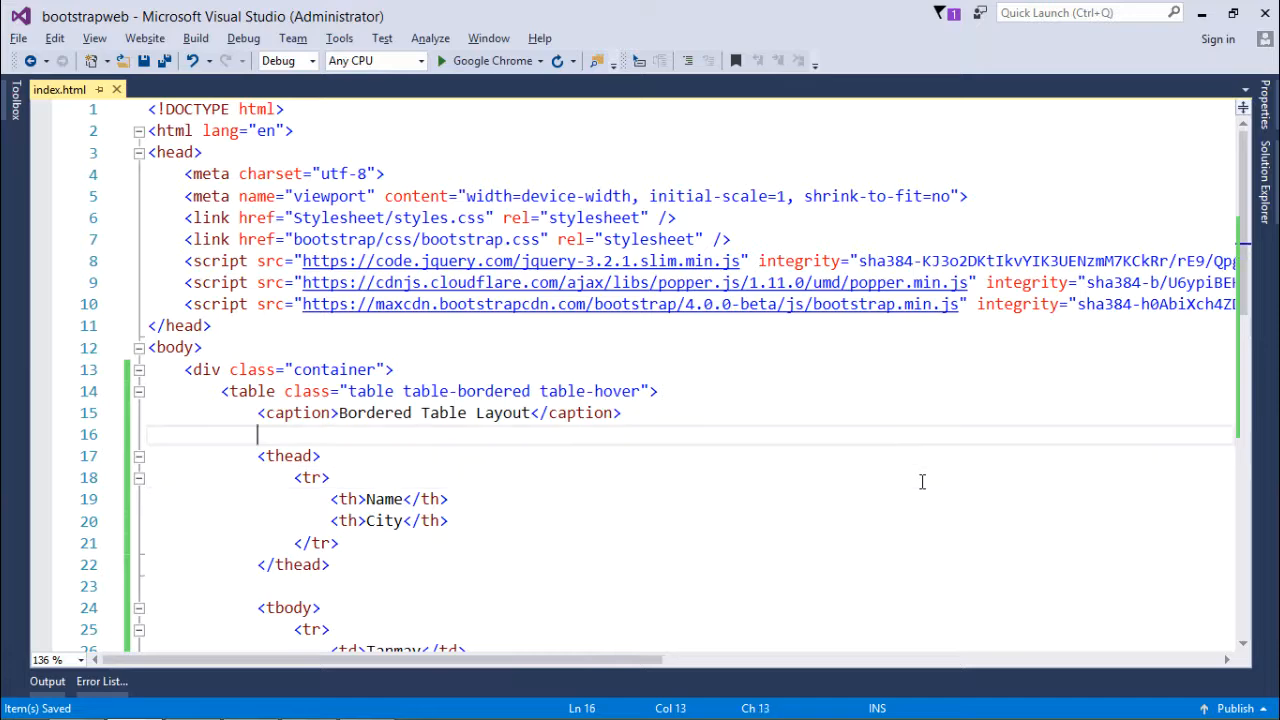
# Scroll the Contextual Table Layout and select Product2's payment date text
pyautogui.scroll(-3)
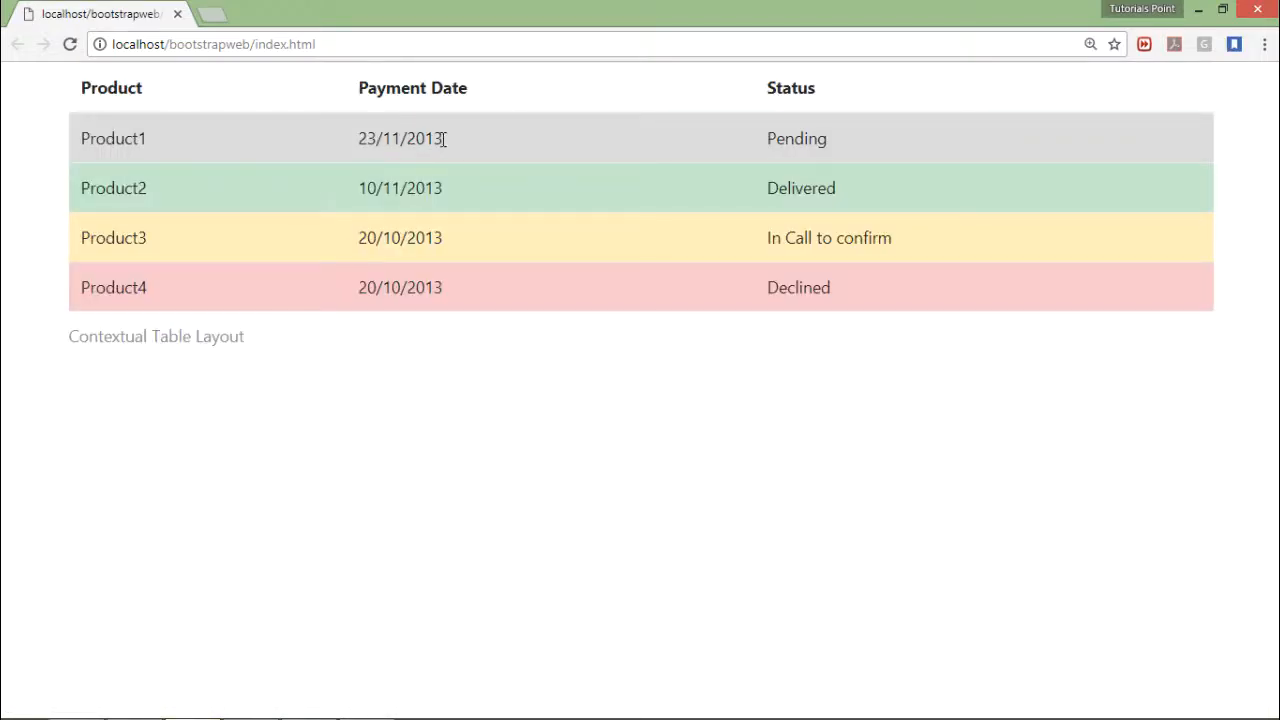
pyautogui.moveTo(384, 193)
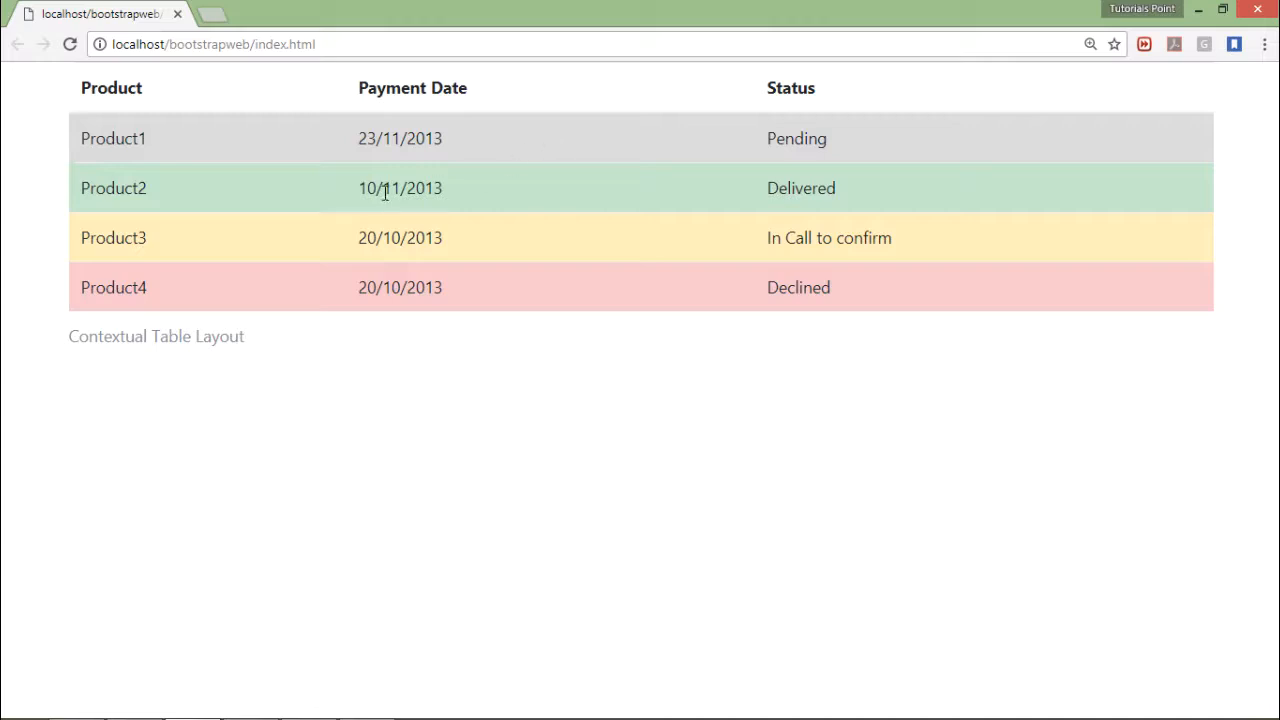
pyautogui.doubleClick(423, 188)
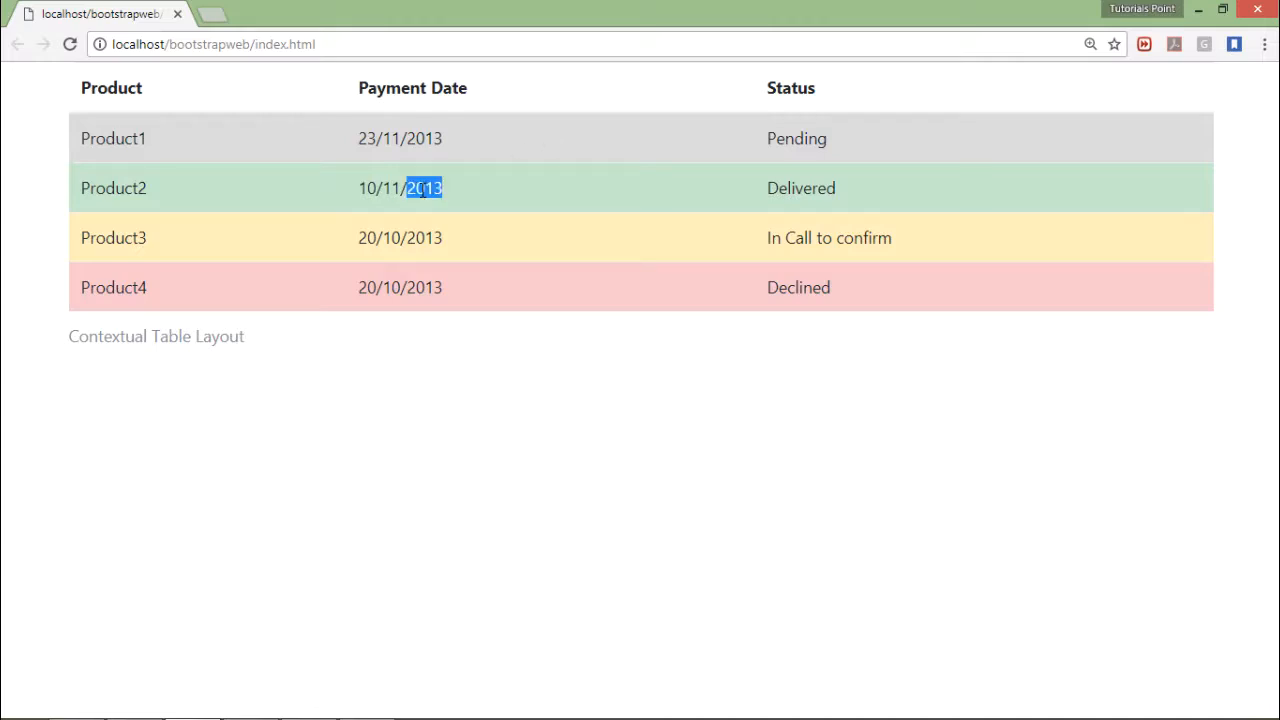
pyautogui.doubleClick(423, 238)
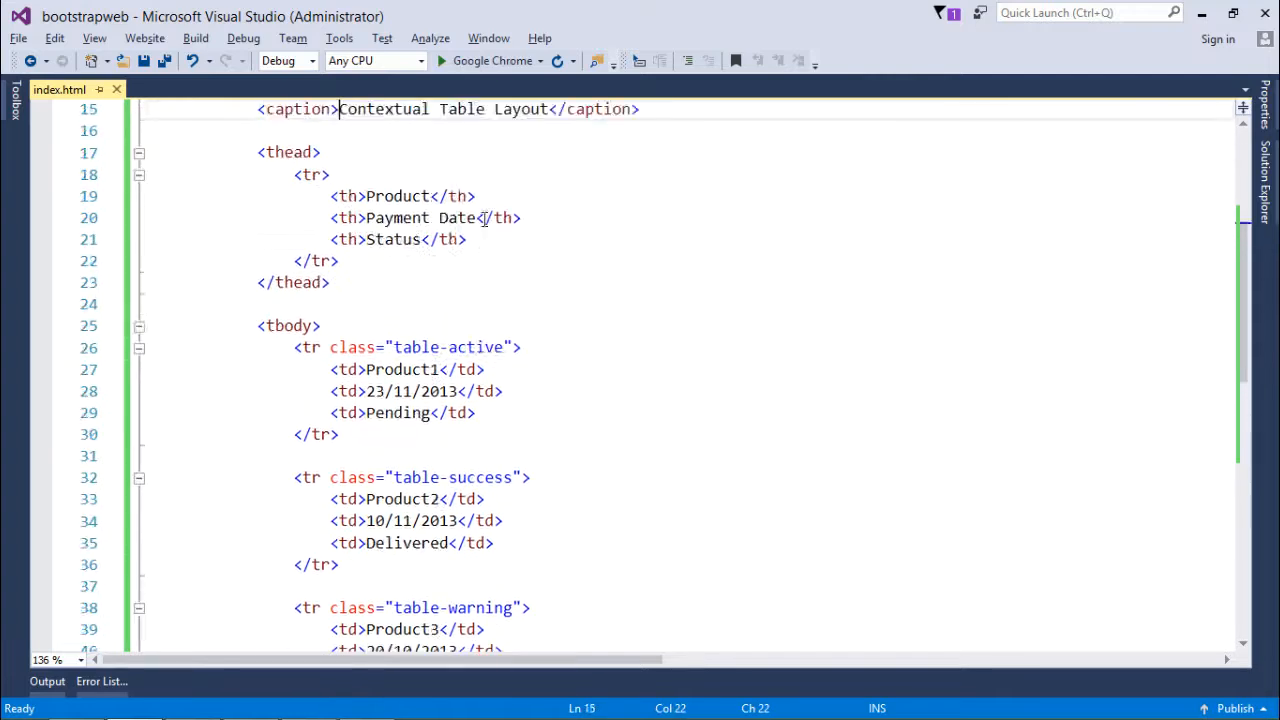
# Add table-responsive to the product table's classes, save, and reload Chrome
pyautogui.scroll(3)
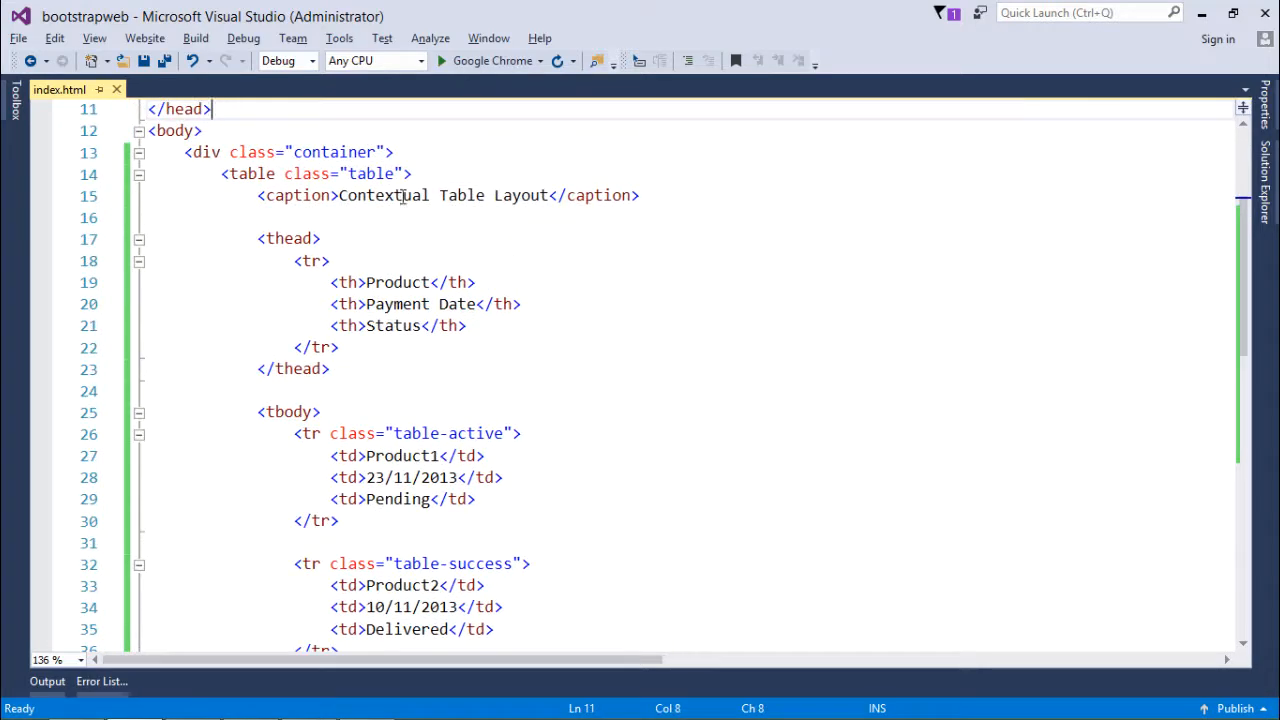
pyautogui.click(400, 173)
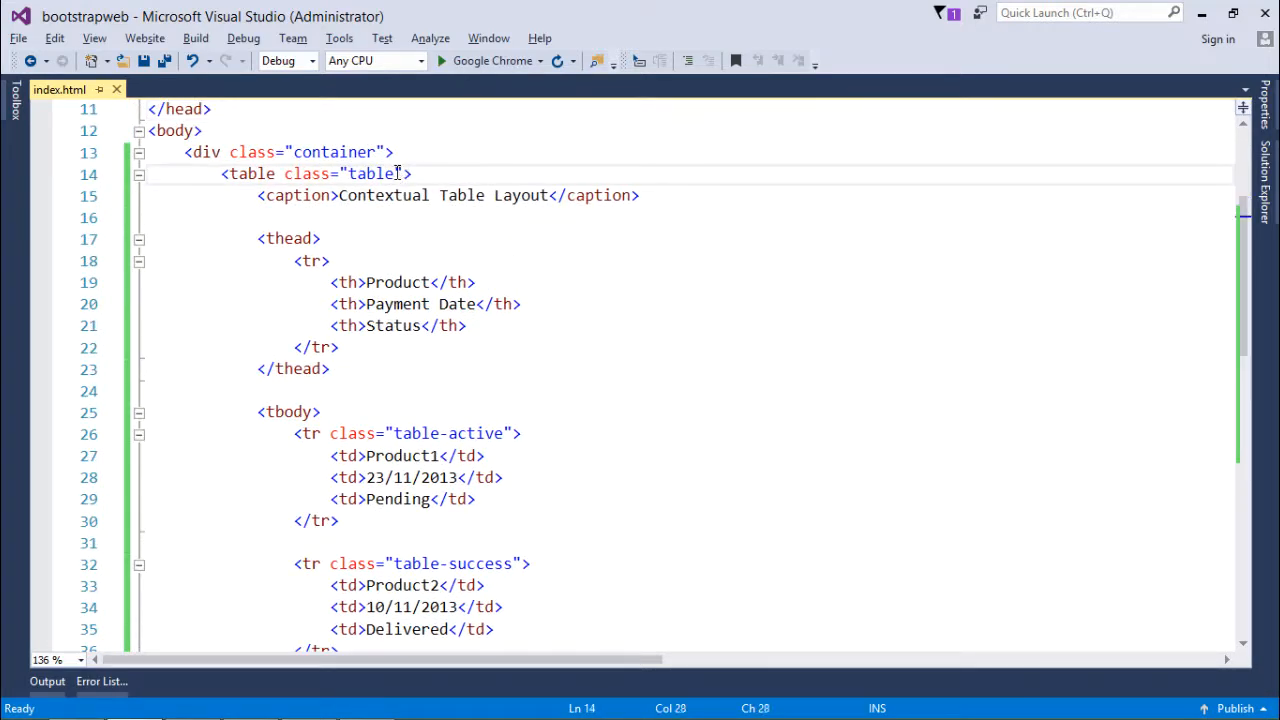
pyautogui.write('table')
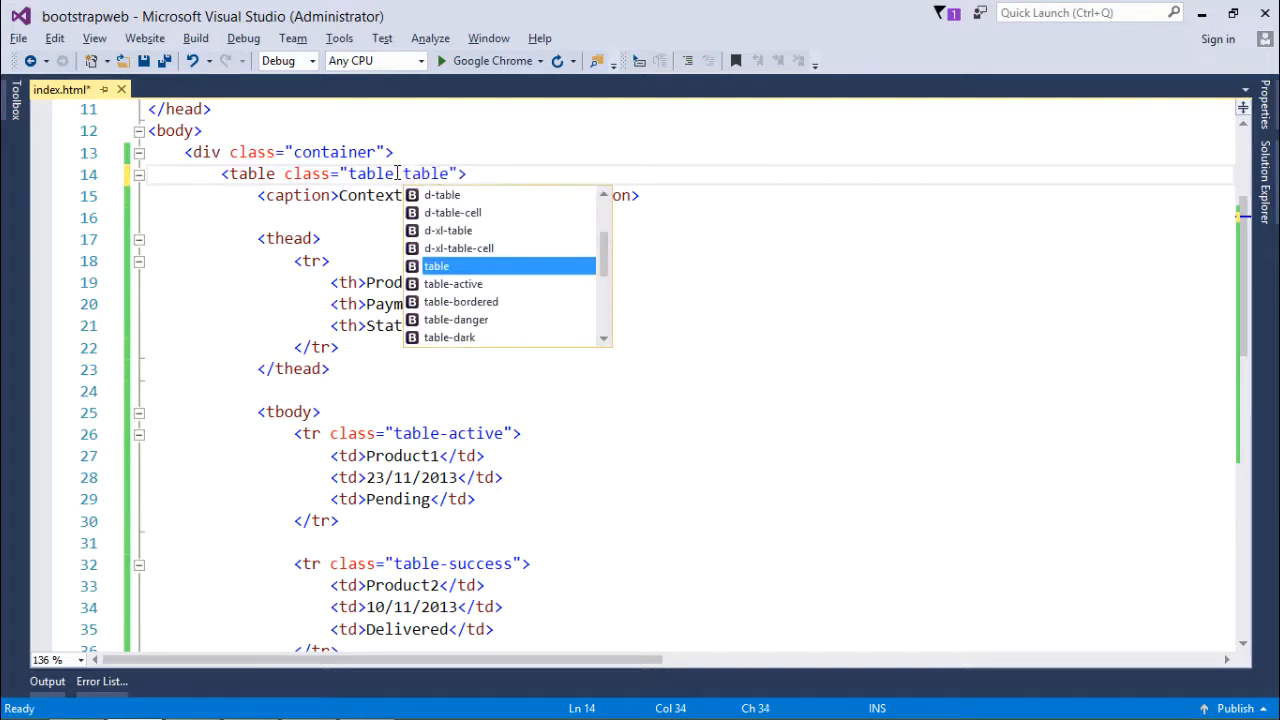
pyautogui.write('-responsive')
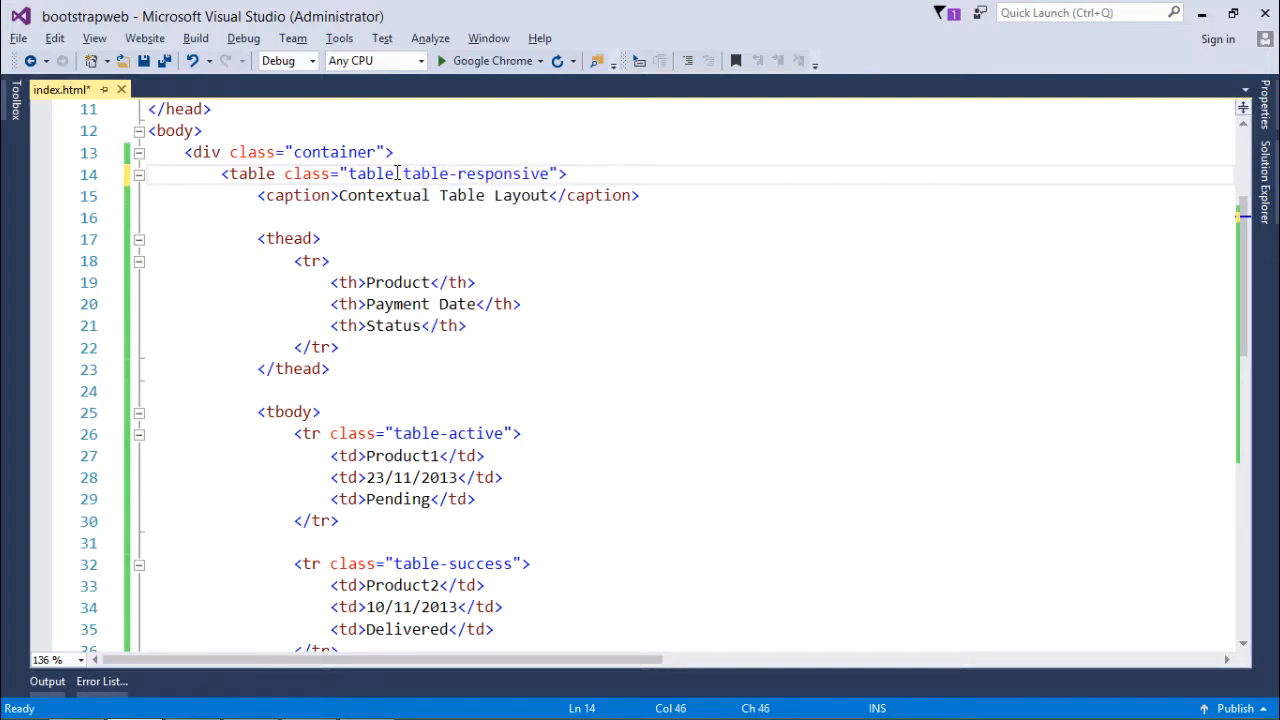
pyautogui.press('ctrl+s')
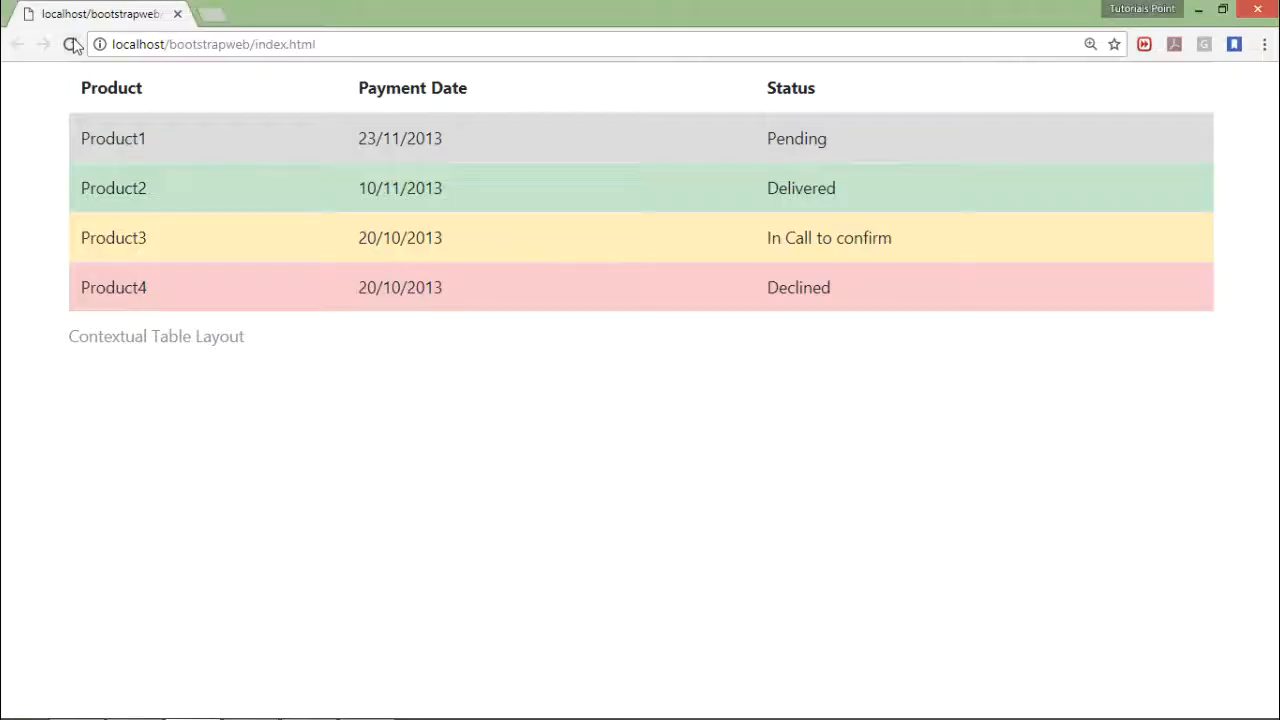
pyautogui.click(71, 44)
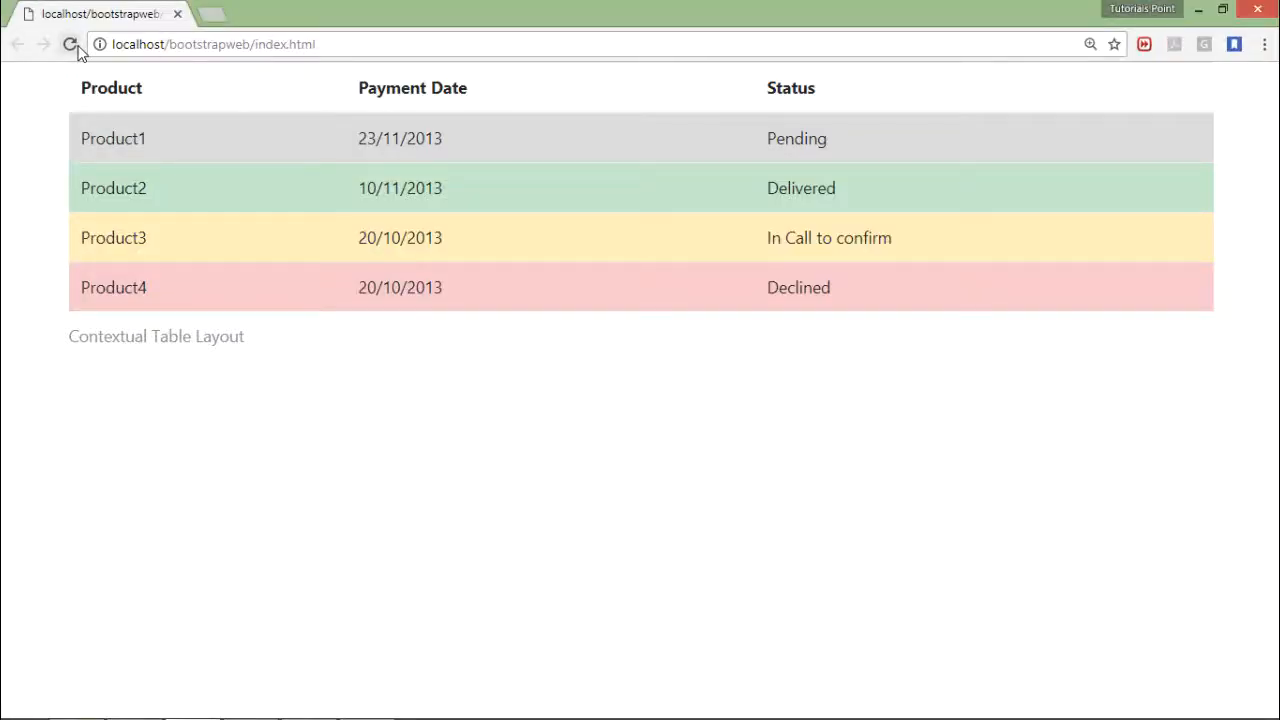